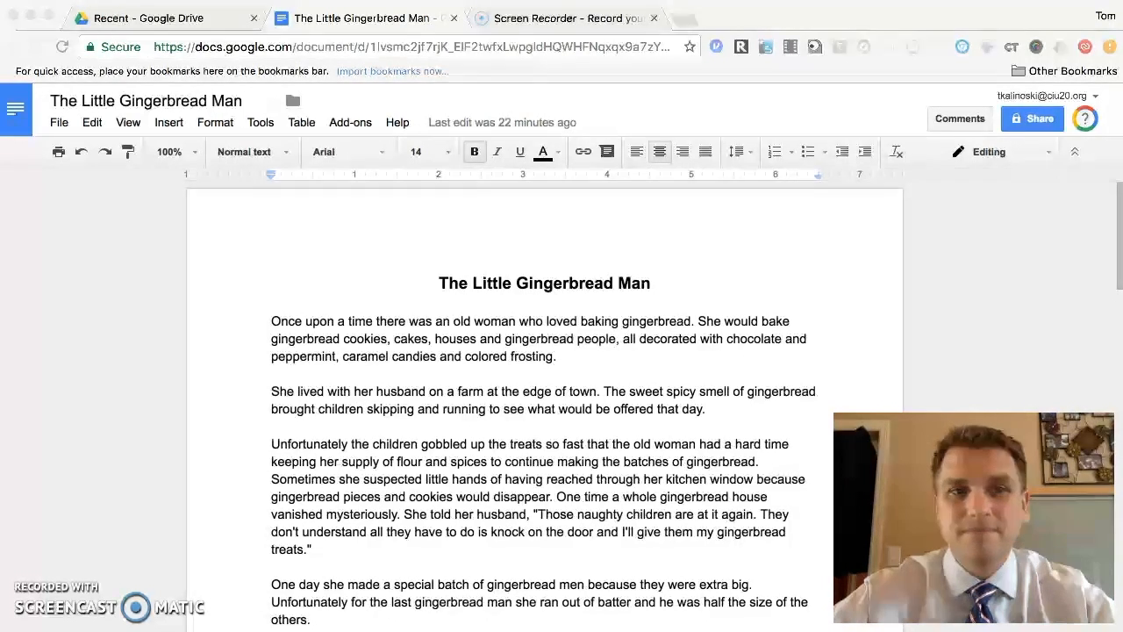
# - Reveal the File > Download as formats, including EPUB Publication (.epub)
pyautogui.click(58, 122)
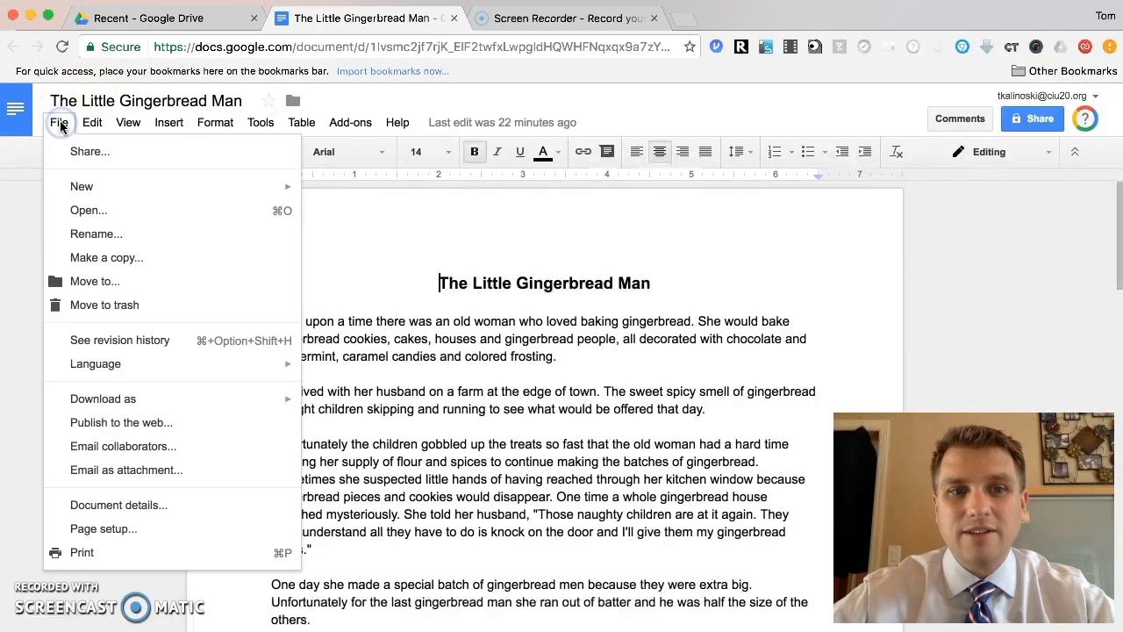
pyautogui.click(102, 397)
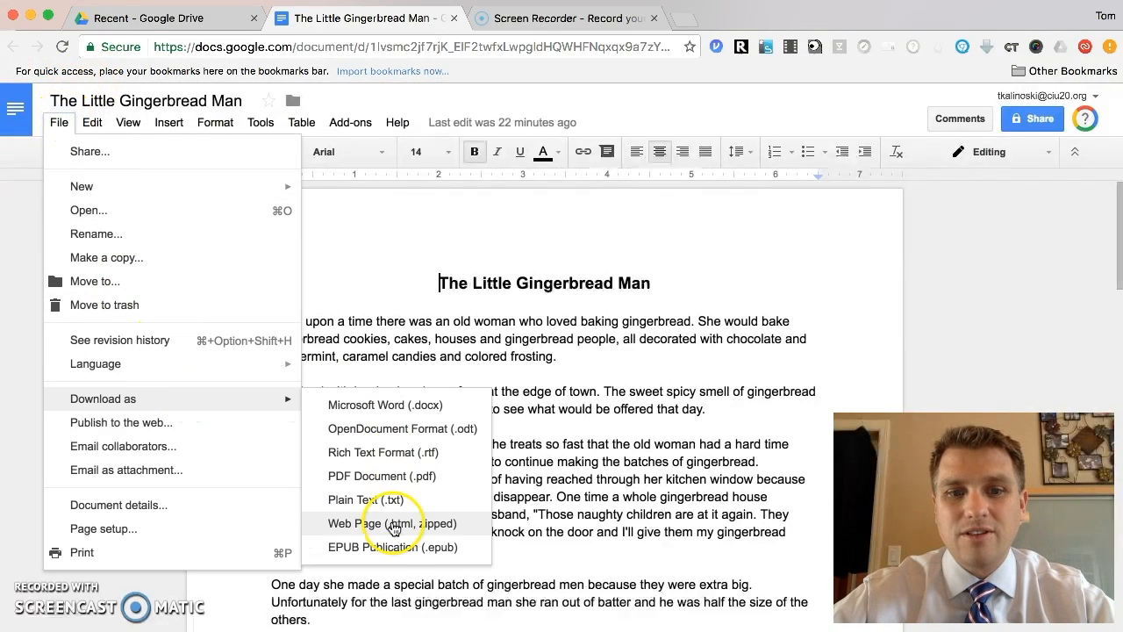
pyautogui.moveTo(401, 548)
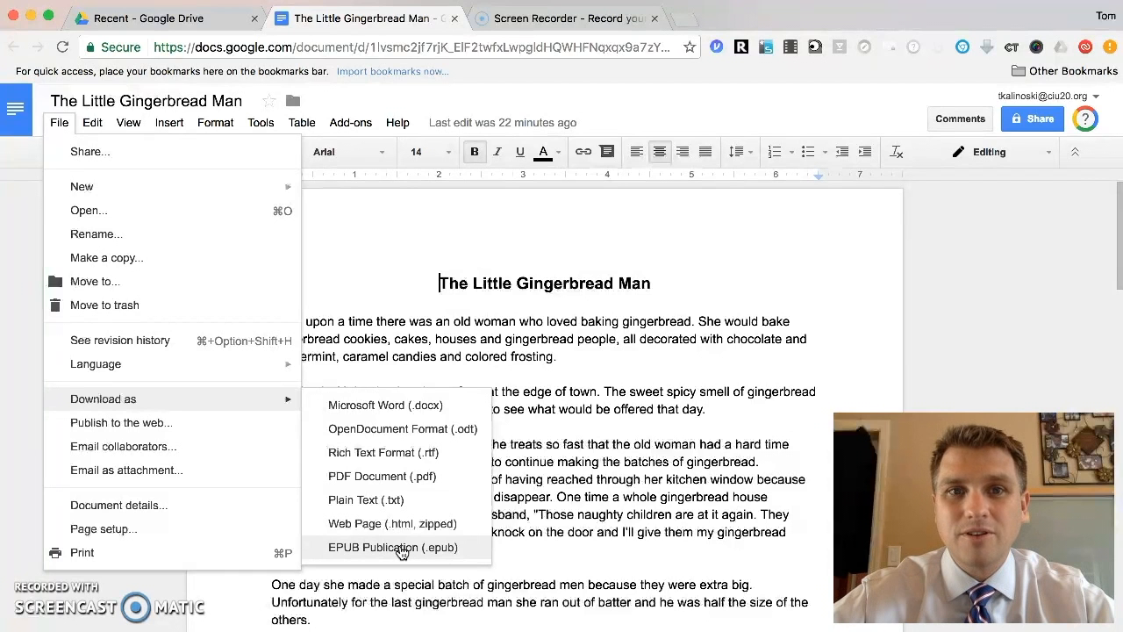
pyautogui.moveTo(562, 401)
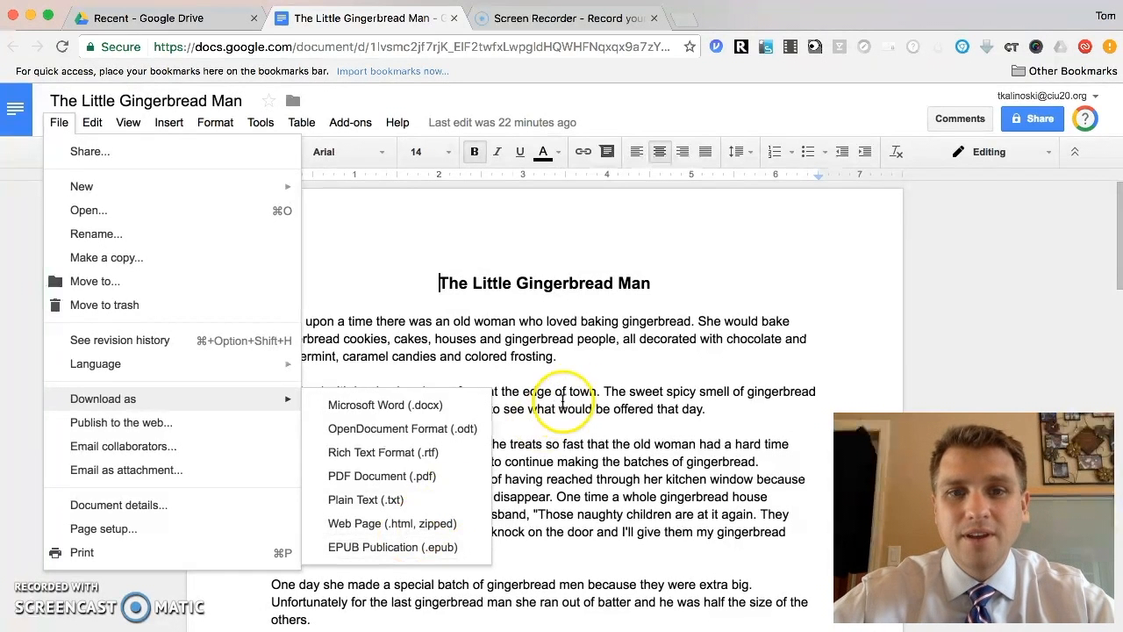
# - Dismiss the download menu and add a blank line after the first paragraph
pyautogui.click(408, 283)
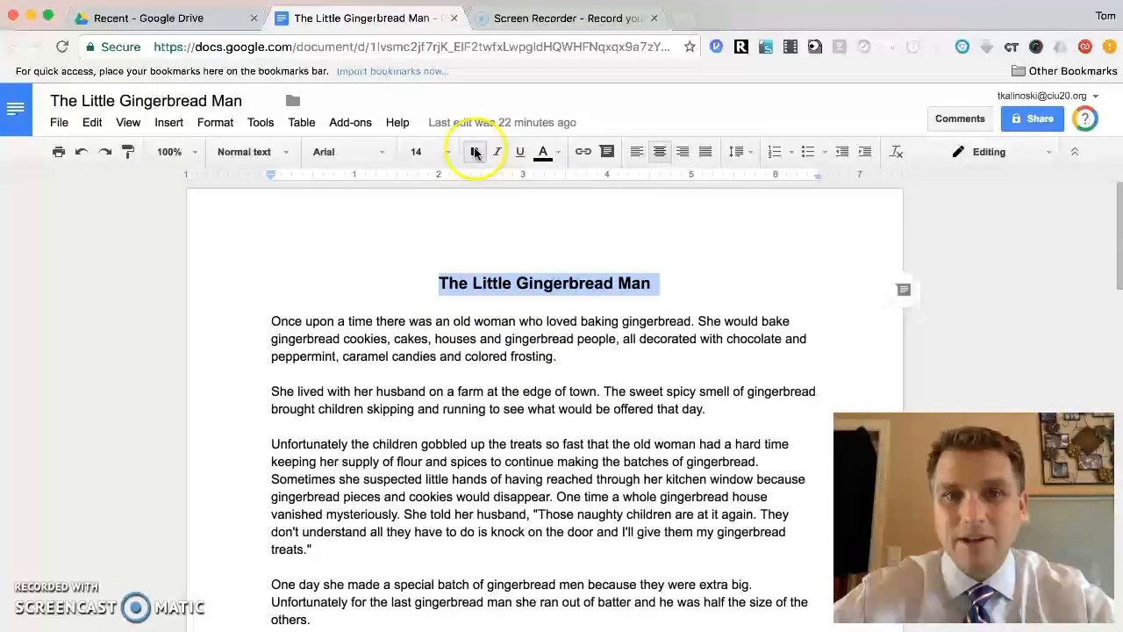
pyautogui.moveTo(448, 152)
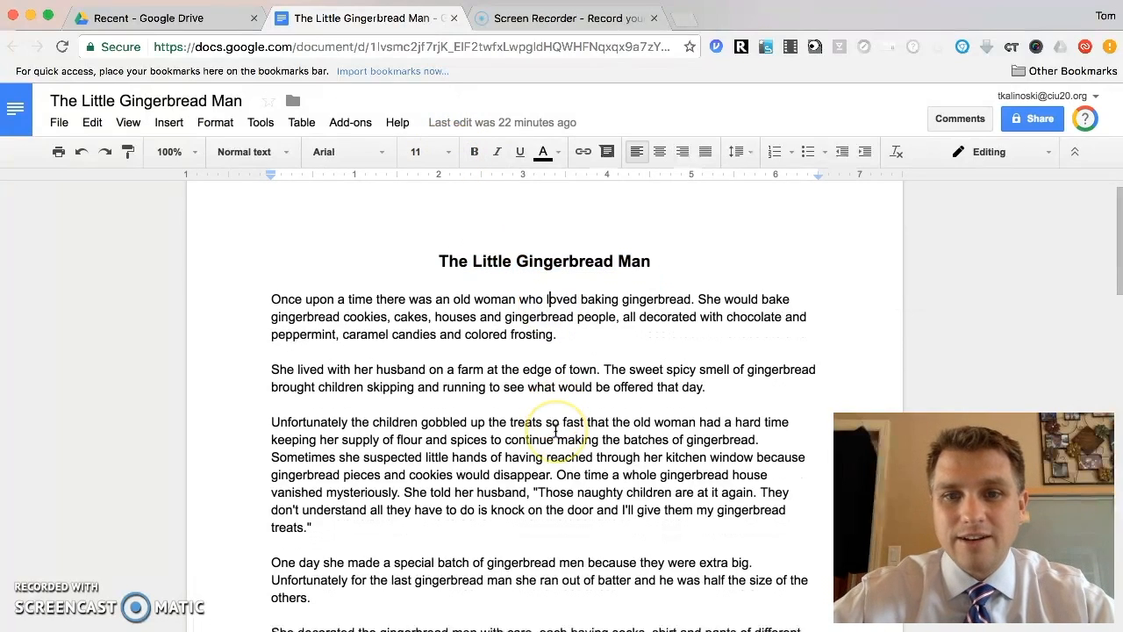
pyautogui.scroll(-3)
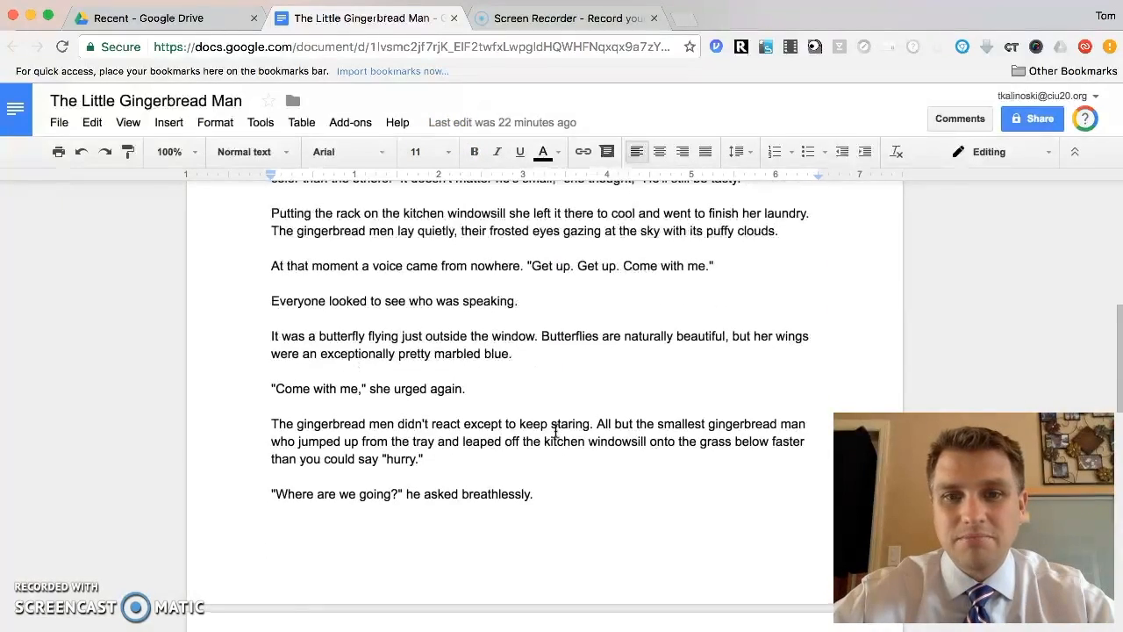
pyautogui.scroll(3)
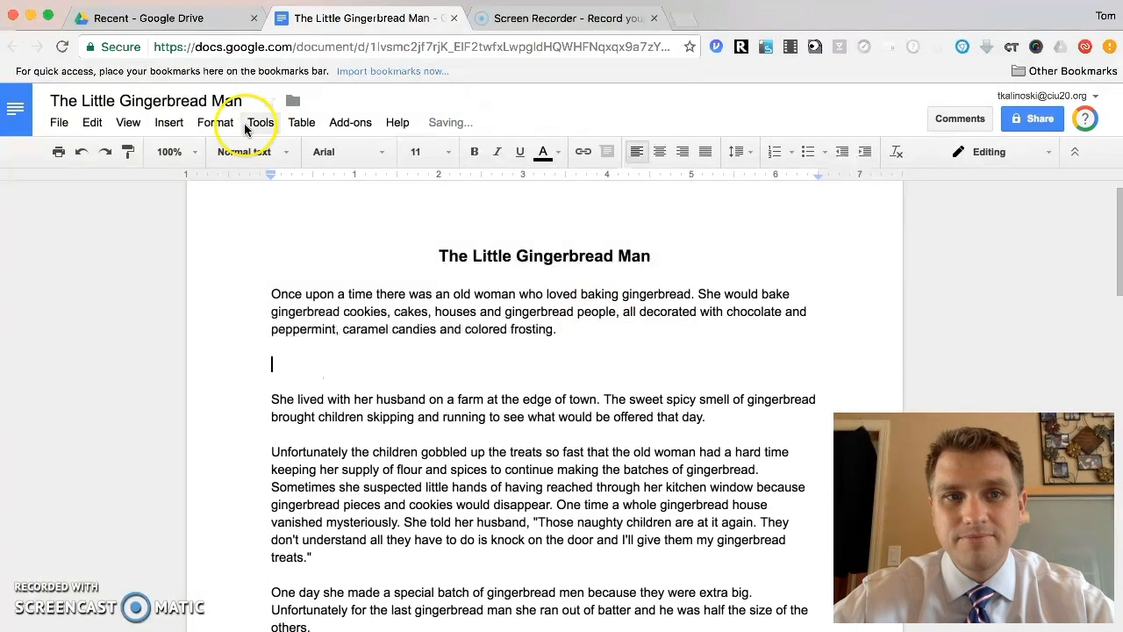
# - Insert the orange cartoon gingerbread man image found via Insert > Image web search
pyautogui.click(169, 122)
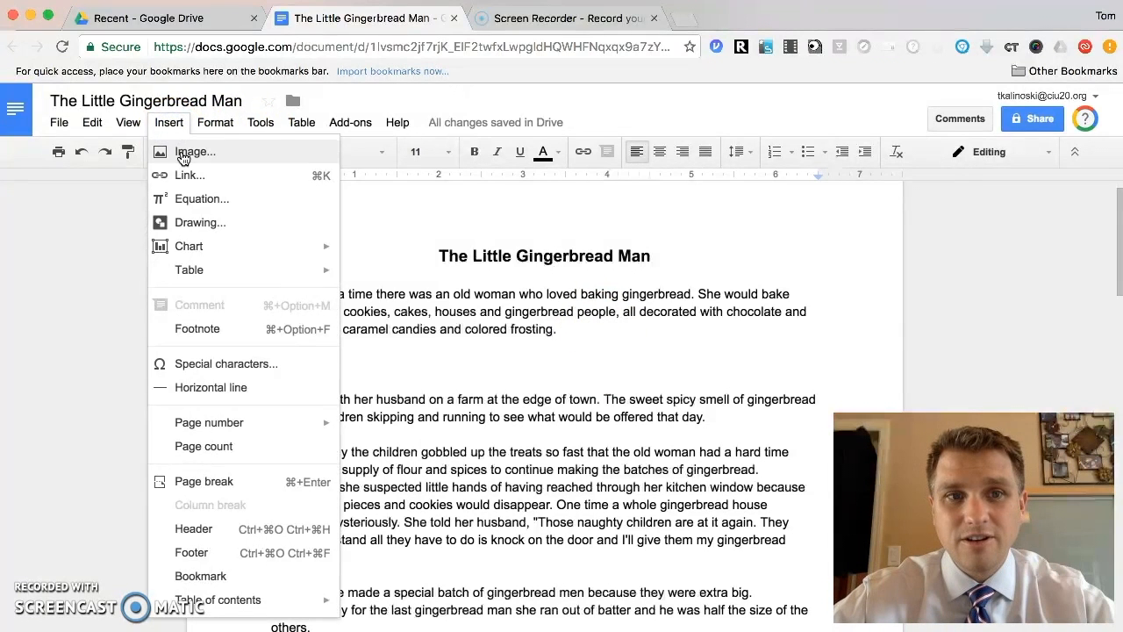
pyautogui.click(195, 151)
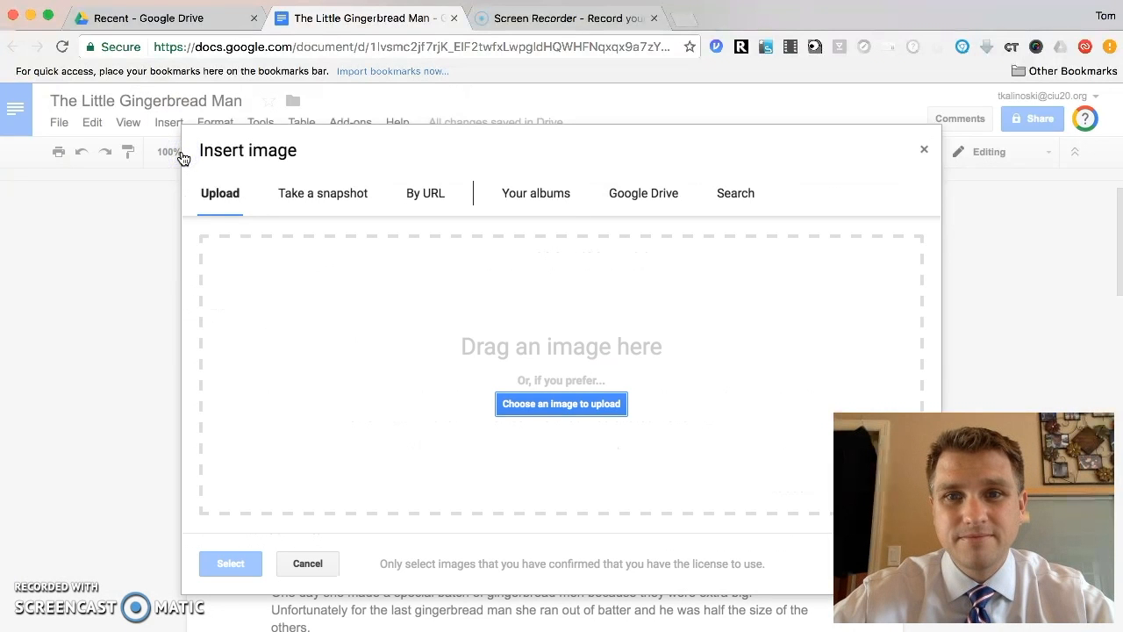
pyautogui.click(736, 193)
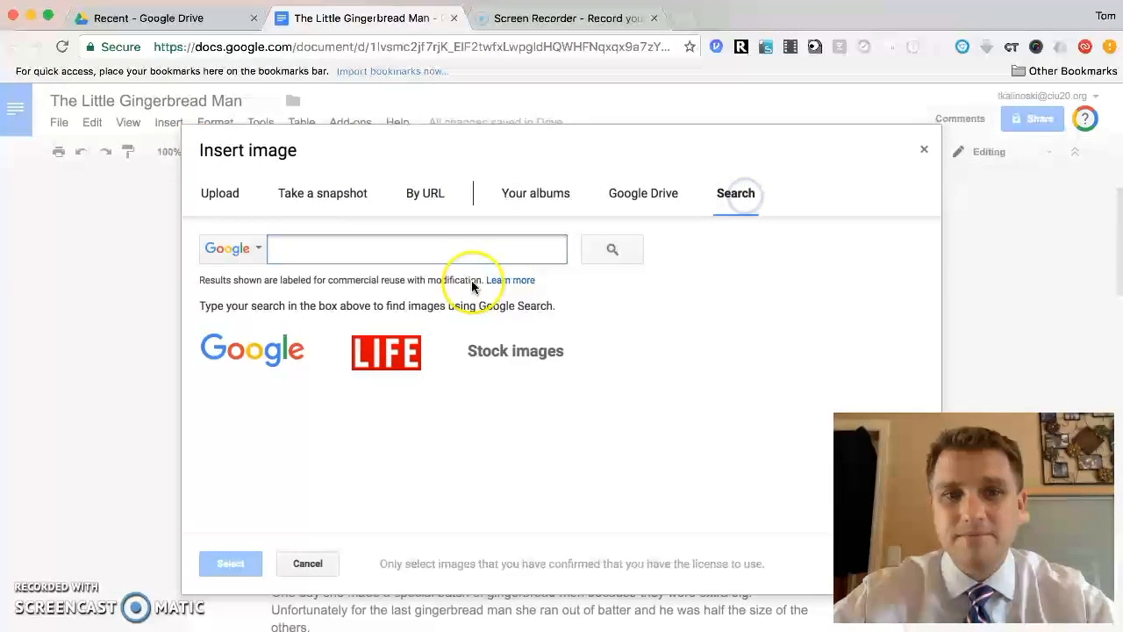
pyautogui.write('gingerbread man')
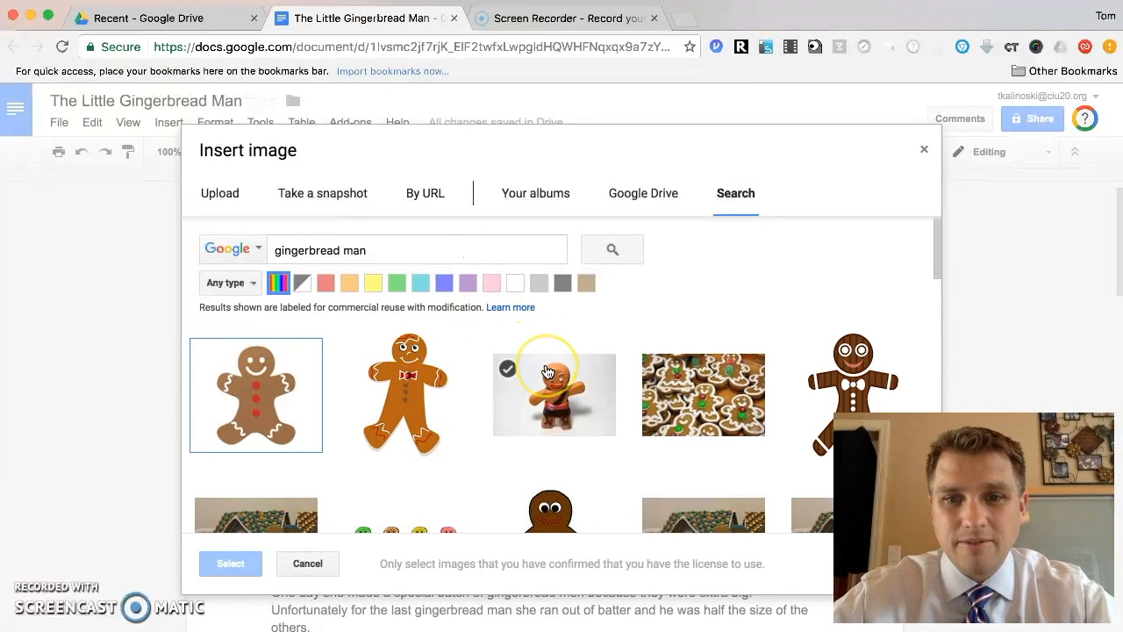
pyautogui.scroll(-3)
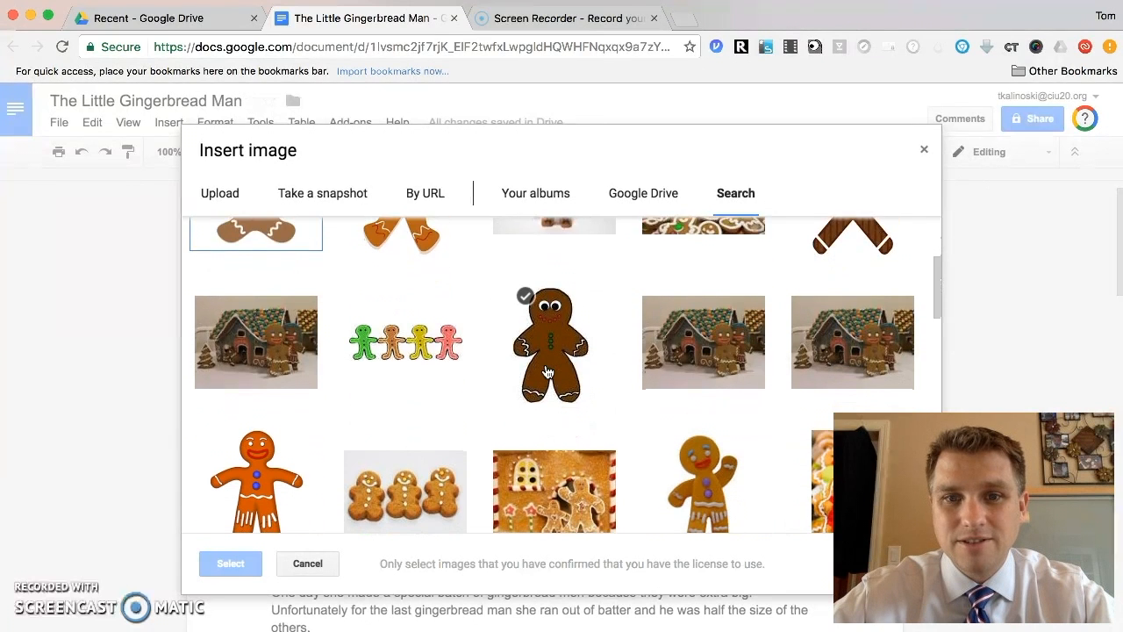
pyautogui.click(255, 395)
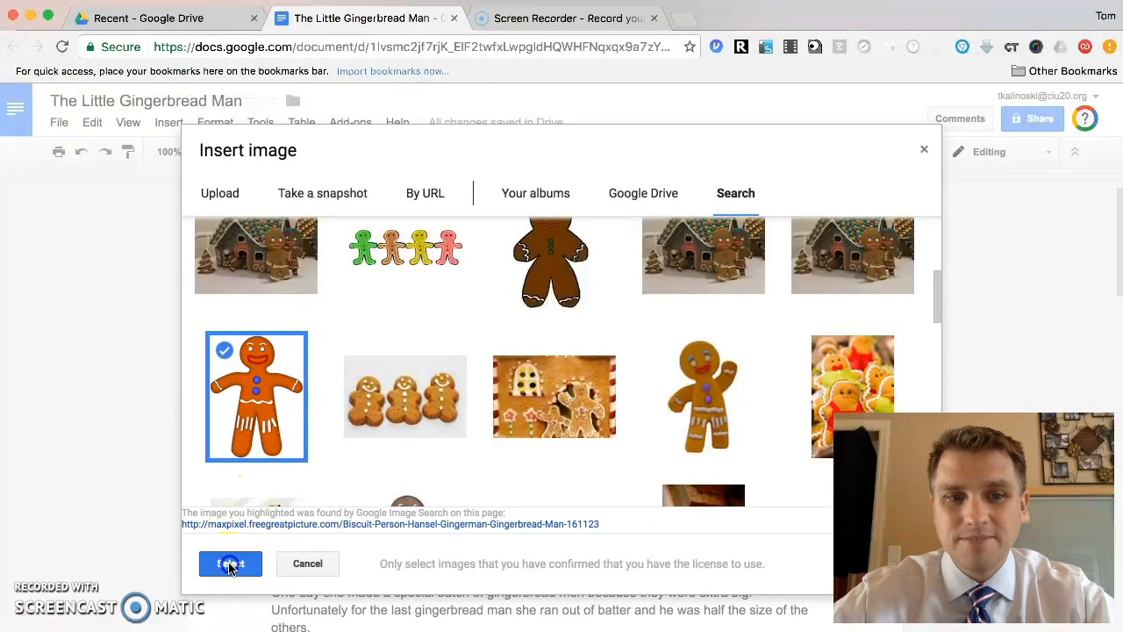
pyautogui.click(230, 564)
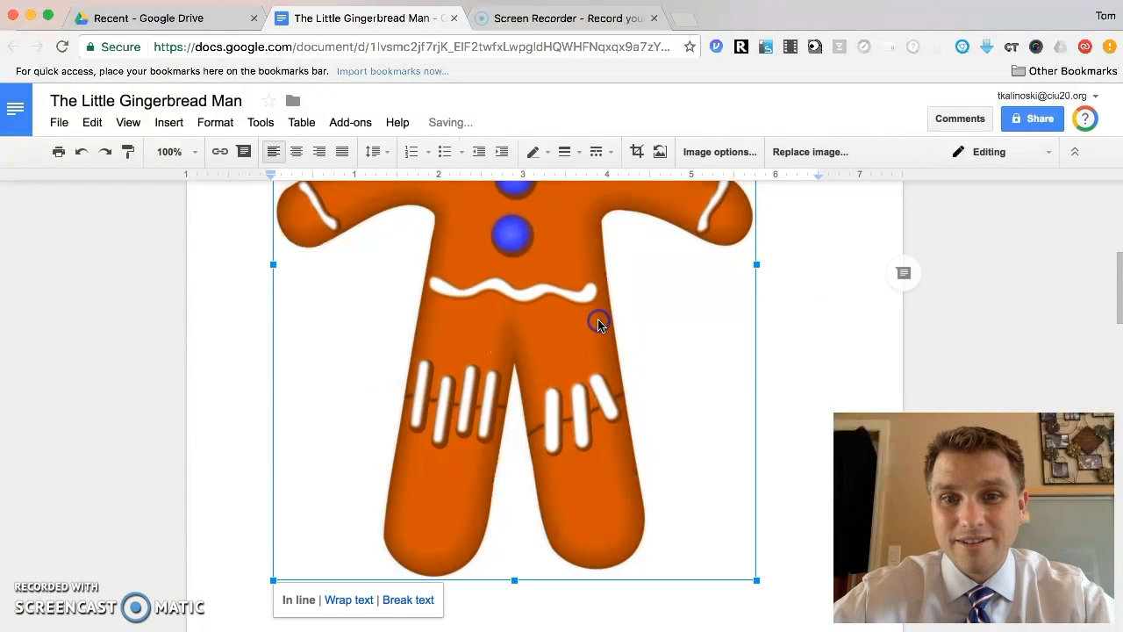
pyautogui.moveTo(597, 375)
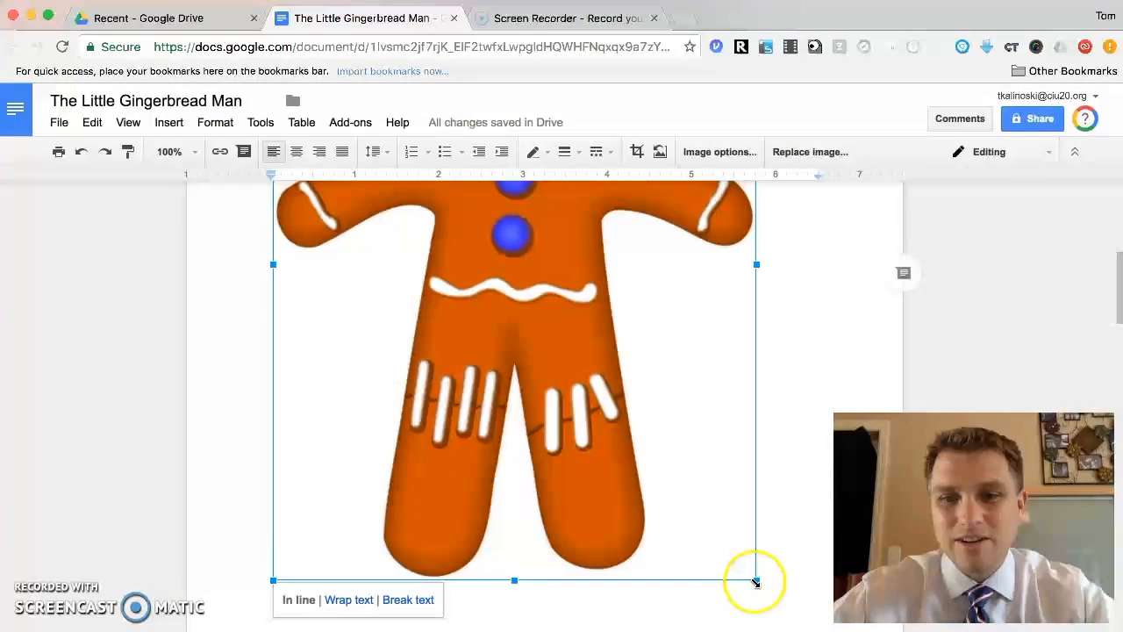
# - Drag the picture's corner handle inward twice until the gingerbread man is small
pyautogui.moveTo(756, 581); pyautogui.dragTo(527, 342)
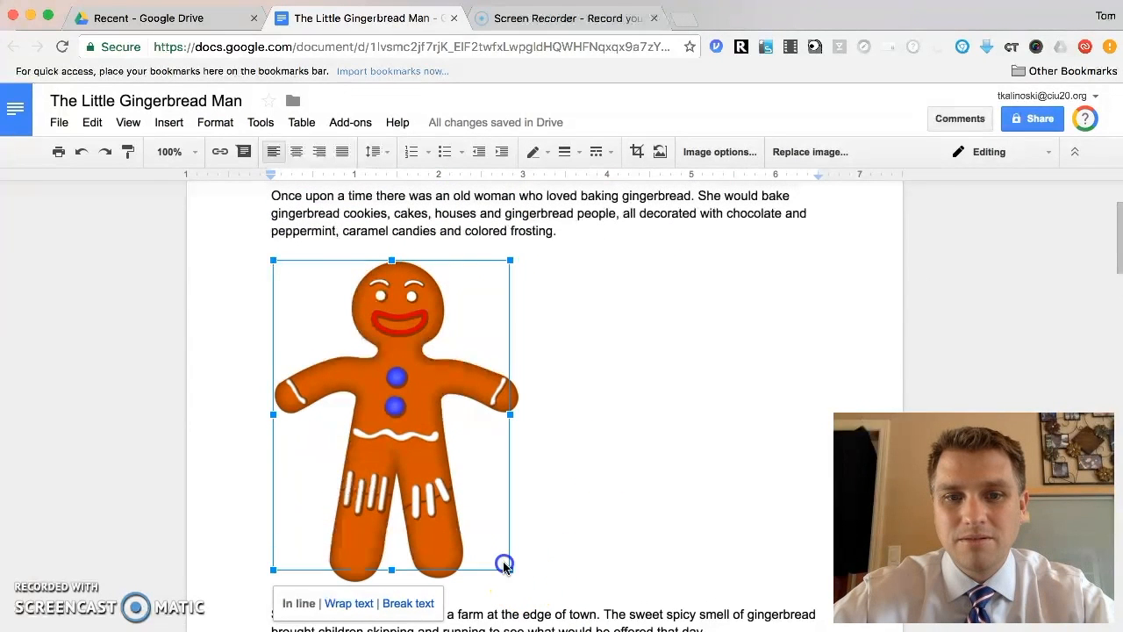
pyautogui.moveTo(504, 567); pyautogui.dragTo(418, 448)
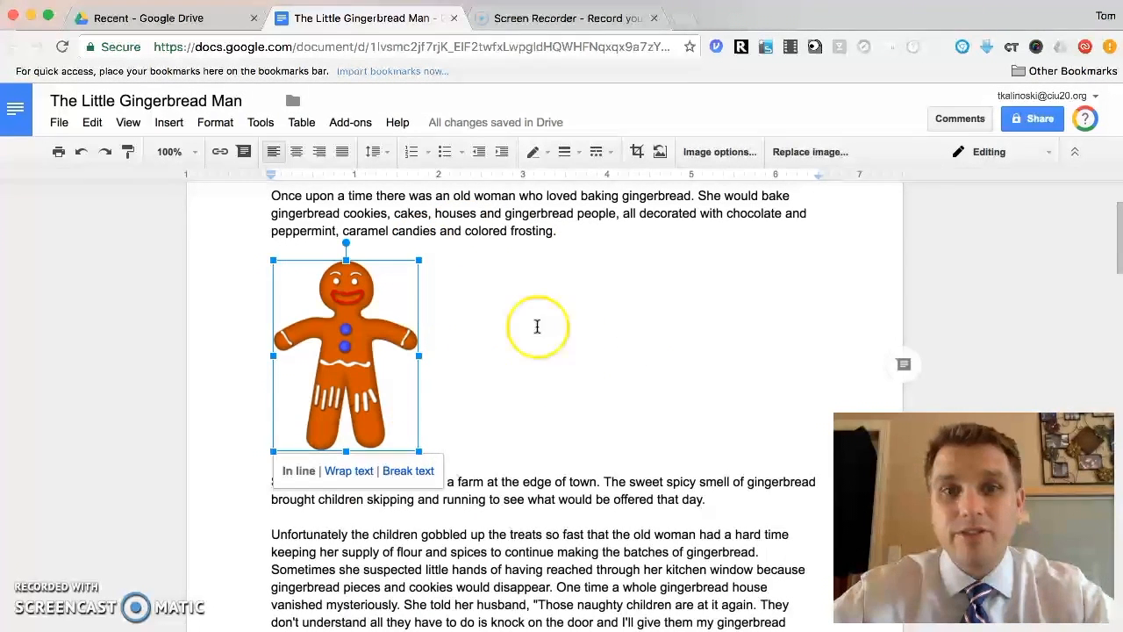
pyautogui.moveTo(514, 318)
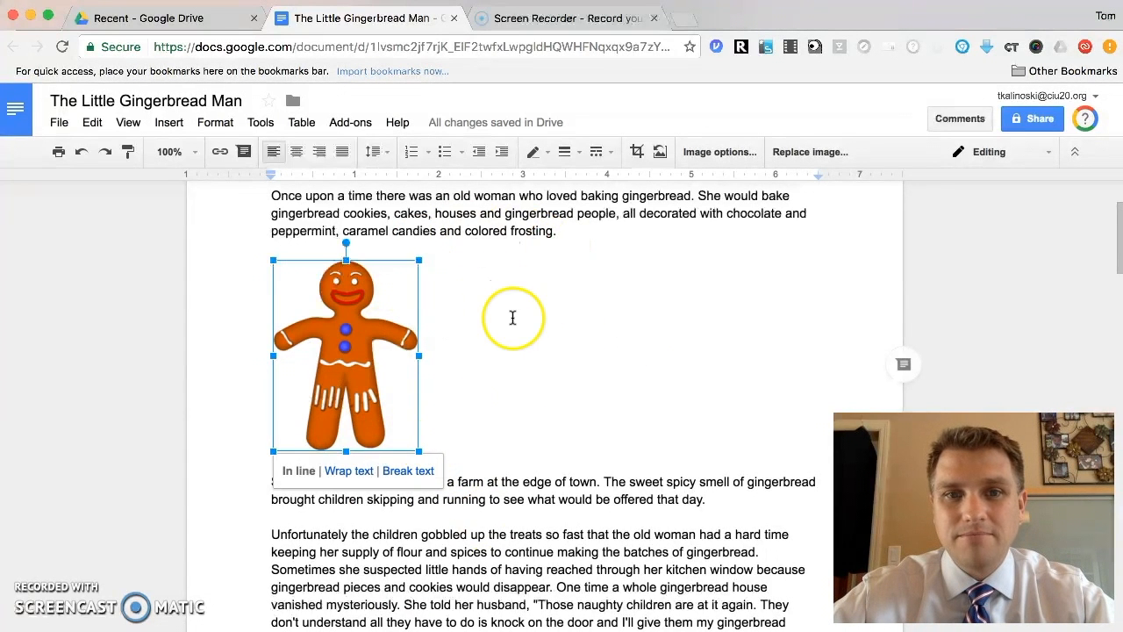
pyautogui.moveTo(419, 505)
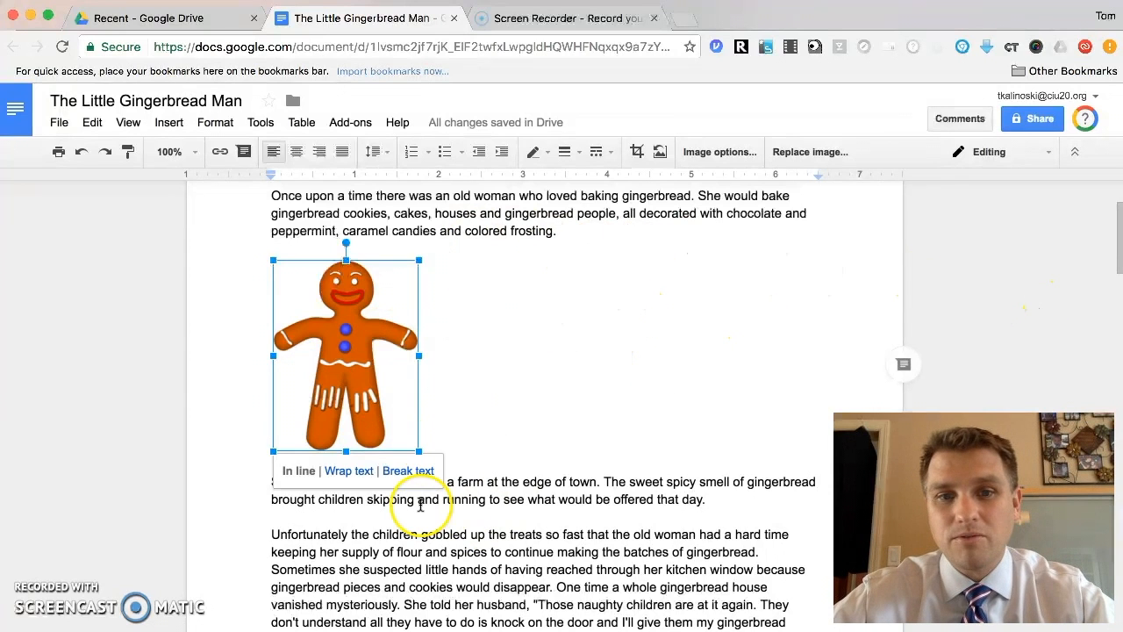
pyautogui.moveTo(409, 470)
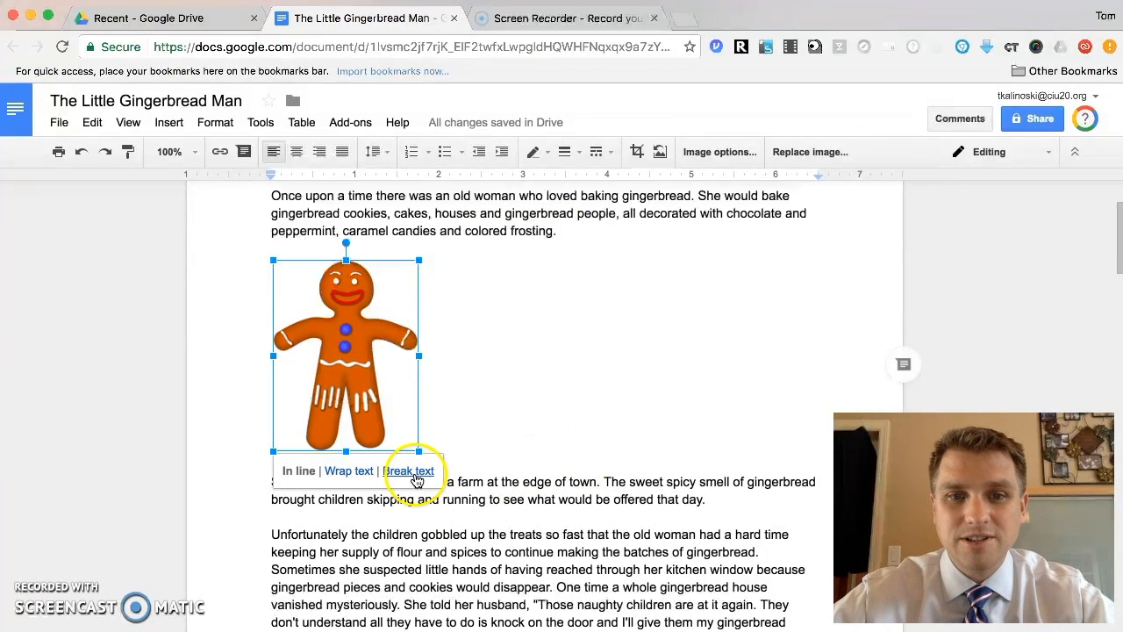
# - Set the picture to wrap text and position it right of the third paragraph
pyautogui.click(348, 470)
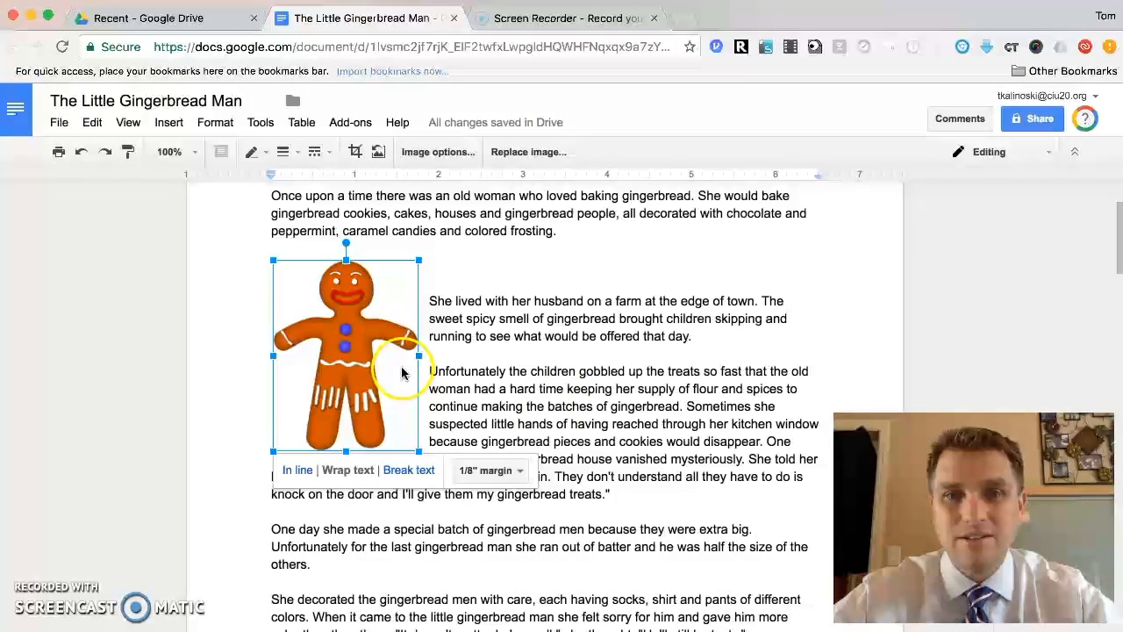
pyautogui.moveTo(382, 325)
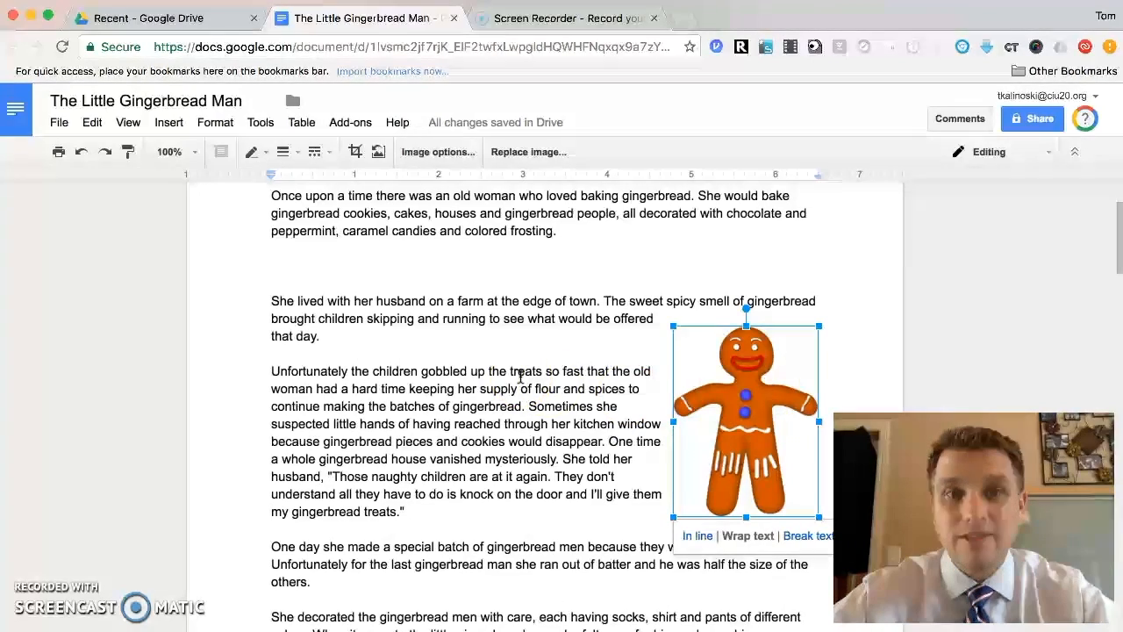
pyautogui.scroll(3)
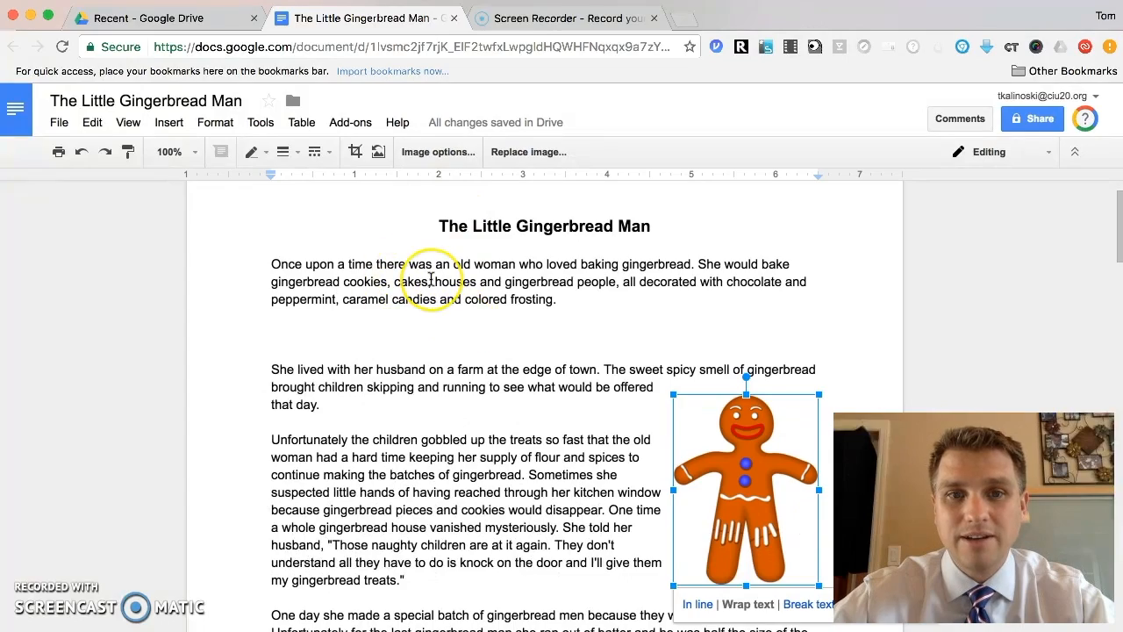
pyautogui.scroll(-3)
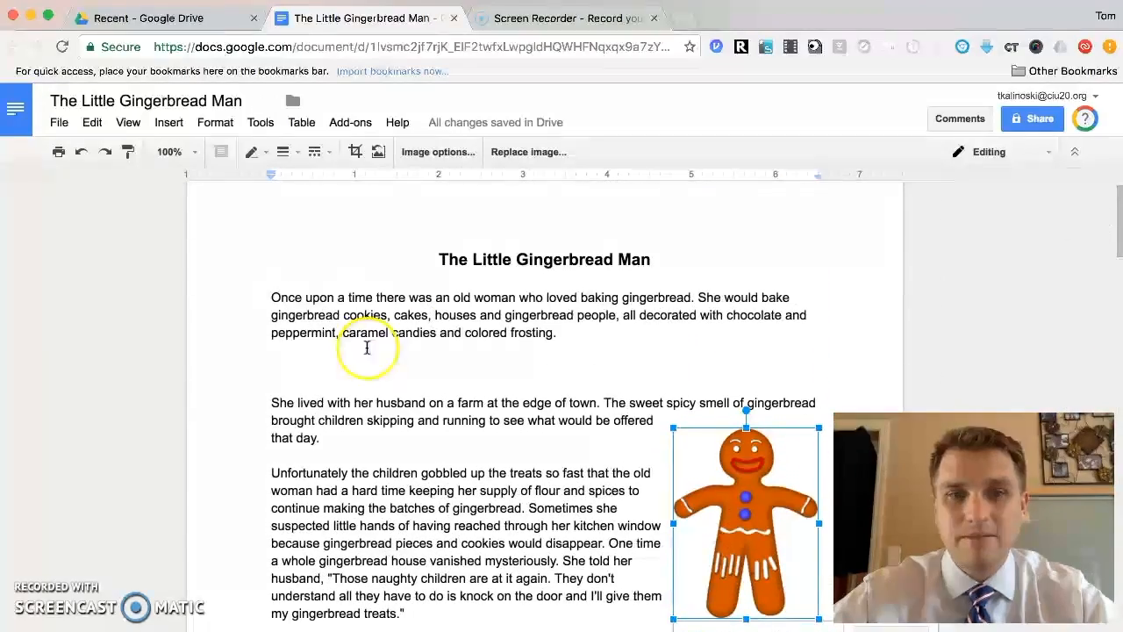
pyautogui.click(388, 377)
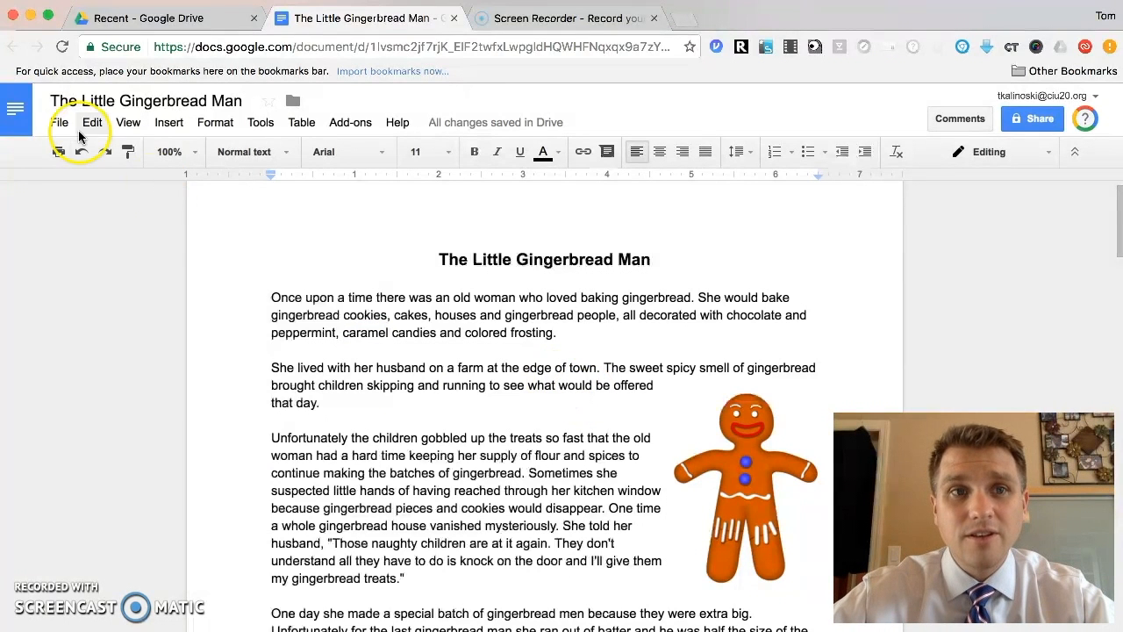
# - Choose File > Download as > EPUB Publication (.epub) for the story
pyautogui.click(60, 122)
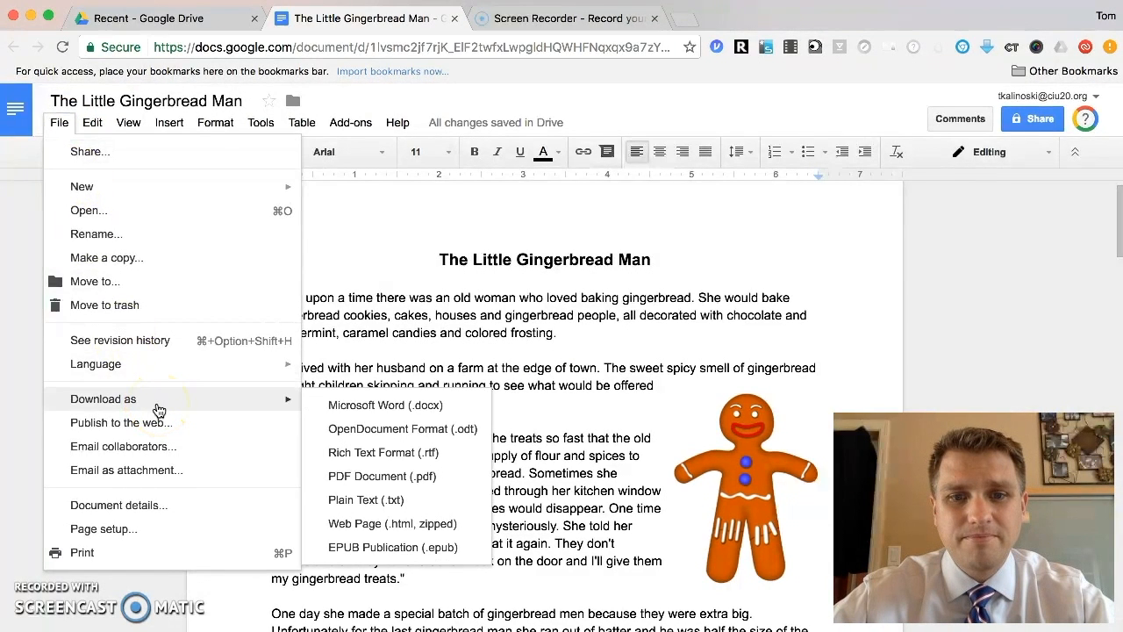
pyautogui.moveTo(405, 547)
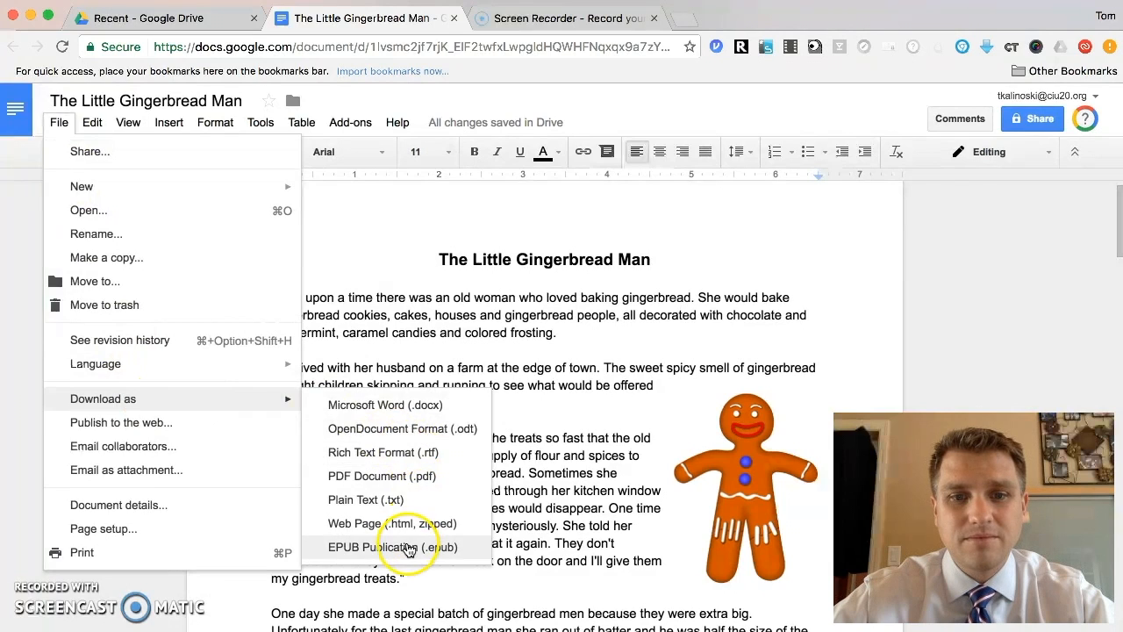
pyautogui.click(395, 547)
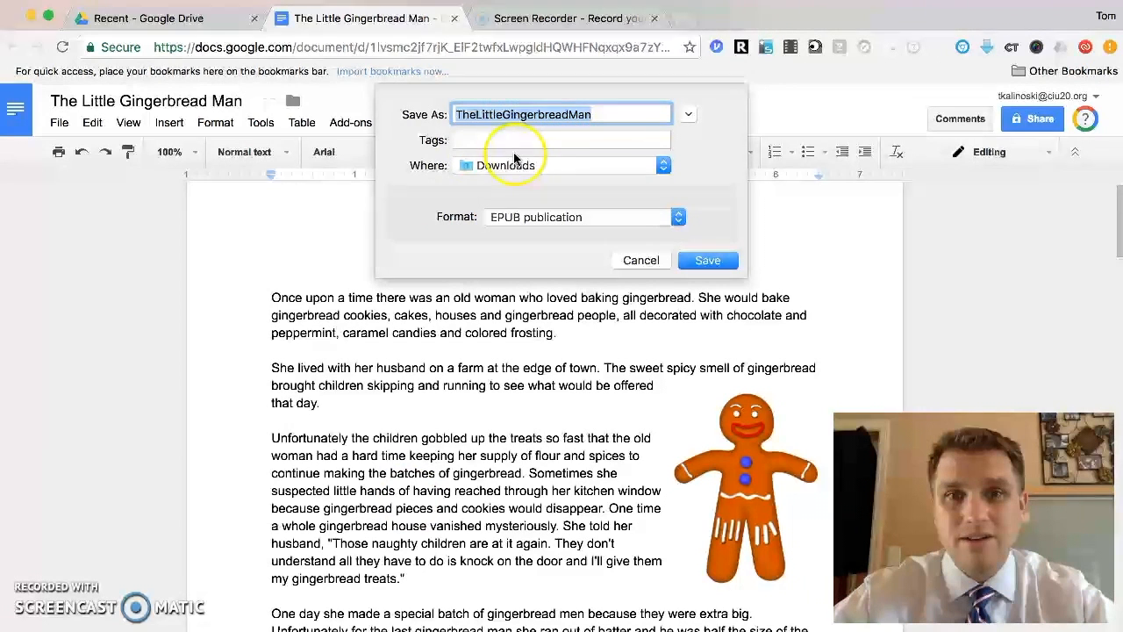
pyautogui.moveTo(707, 260)
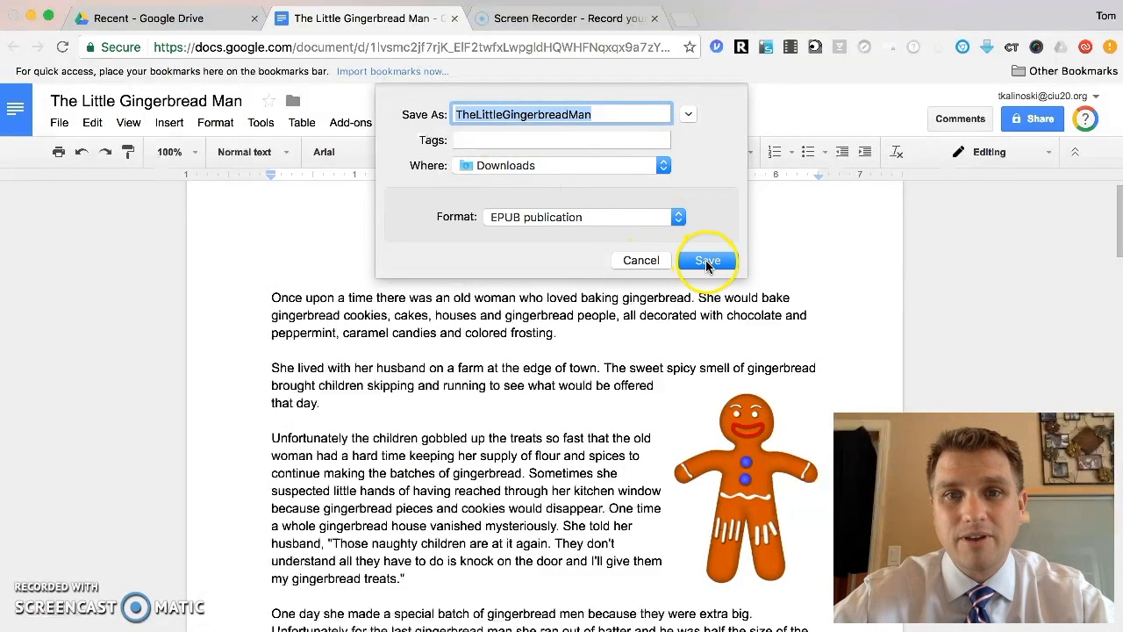
# - Save TheLittleGingerbreadMan as EPUB into the Downloads folder
pyautogui.click(707, 260)
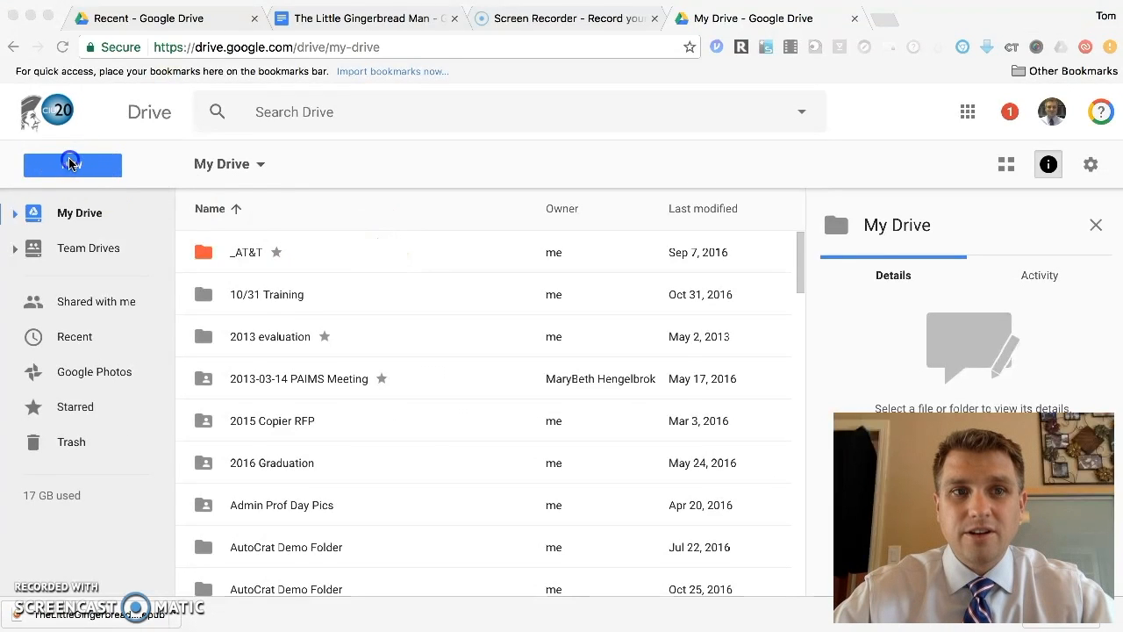
# - Upload TheLittleGingerbreadMan.epub from Downloads to My Drive via New > File upload
pyautogui.click(72, 165)
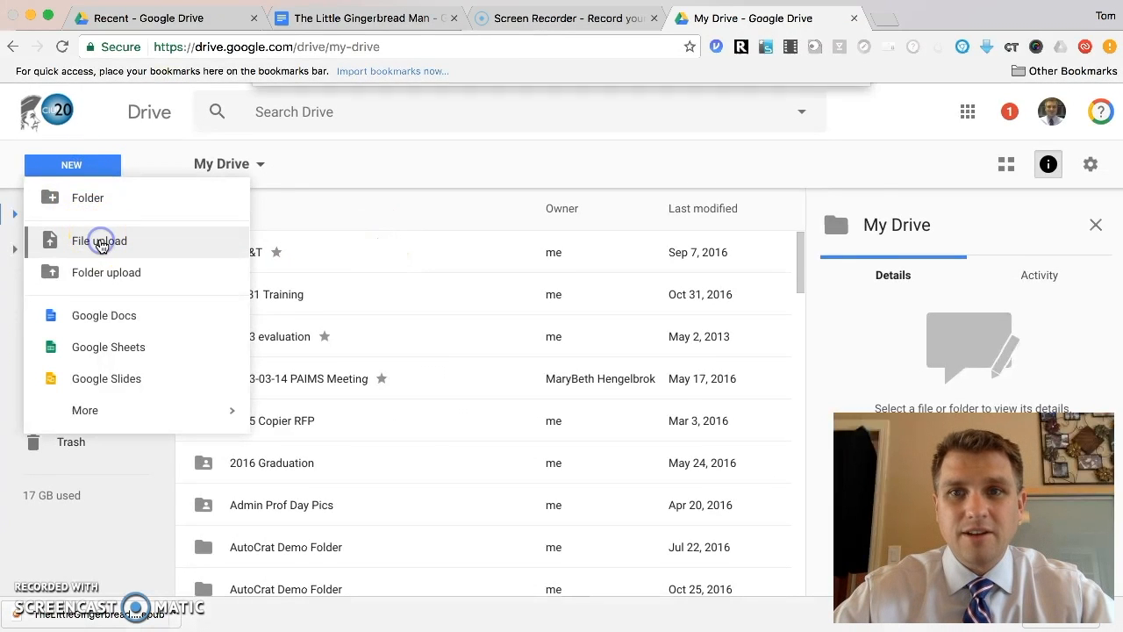
pyautogui.click(99, 241)
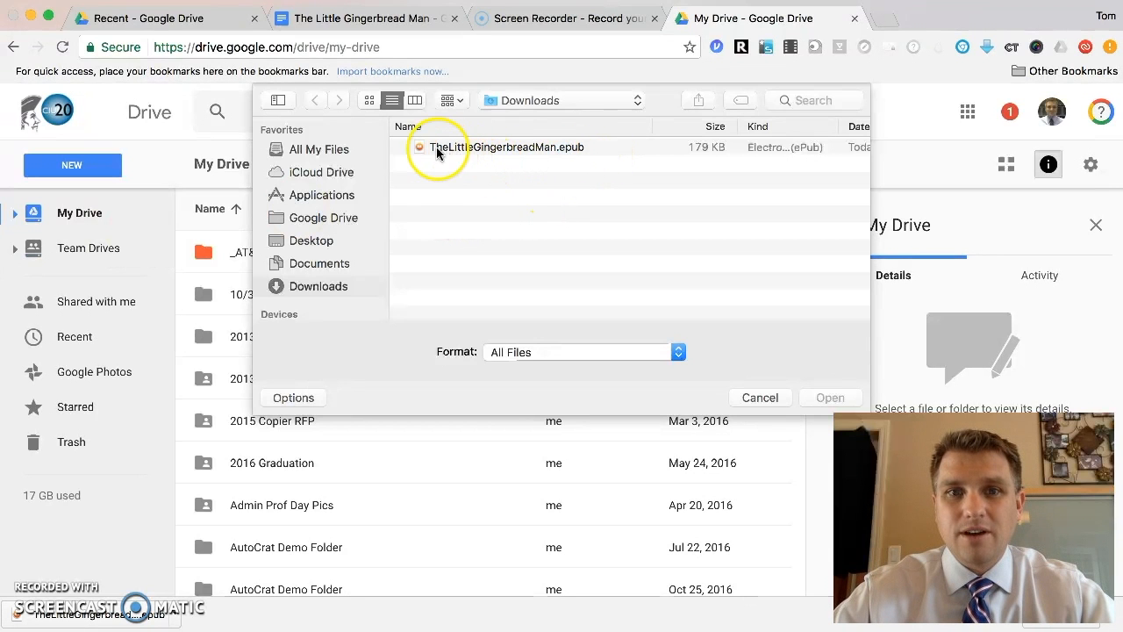
pyautogui.moveTo(575, 154)
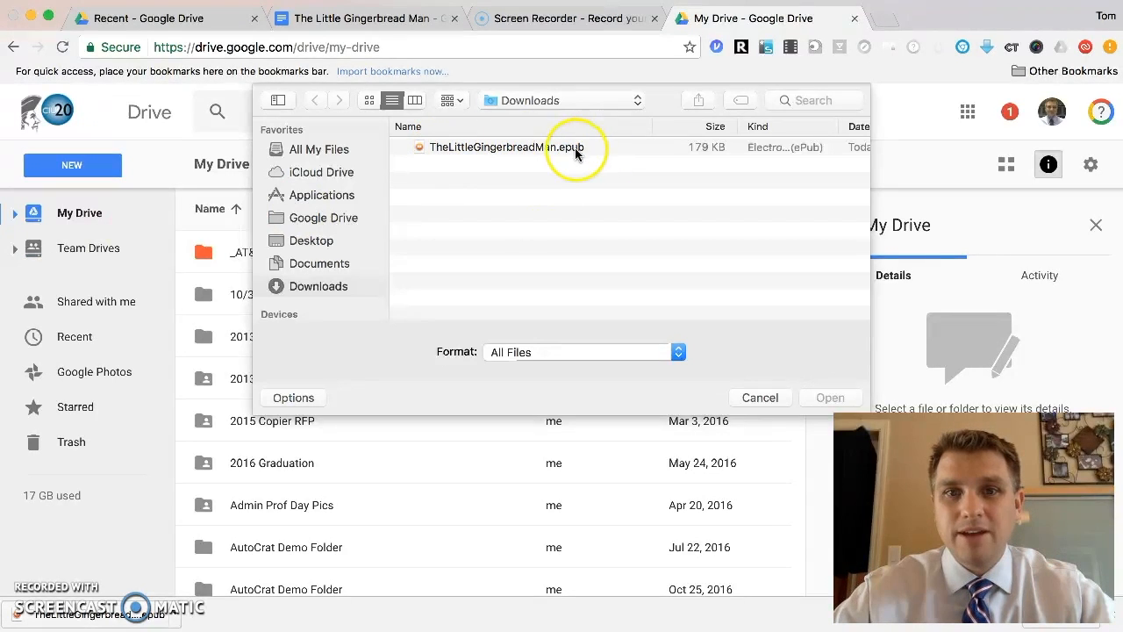
pyautogui.click(506, 147)
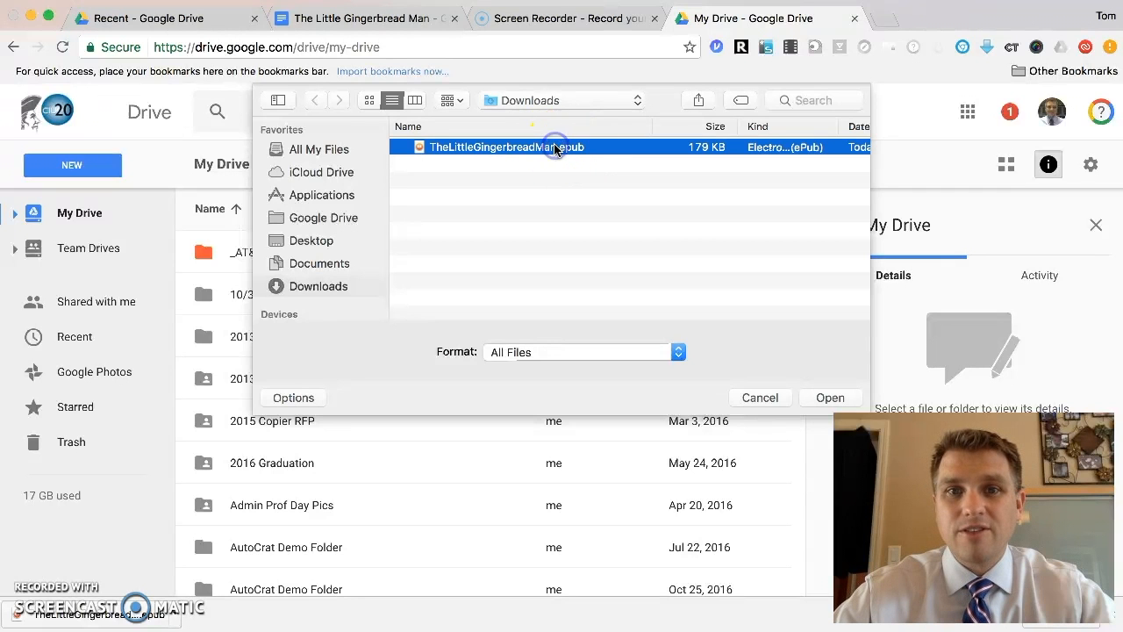
pyautogui.click(829, 396)
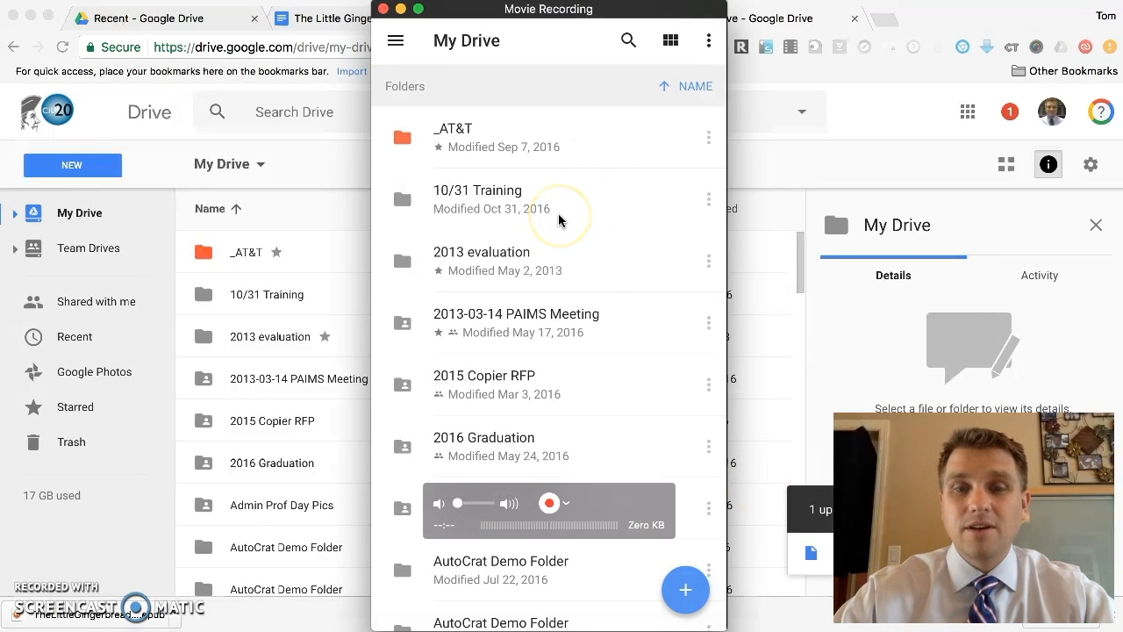
pyautogui.moveTo(560, 219)
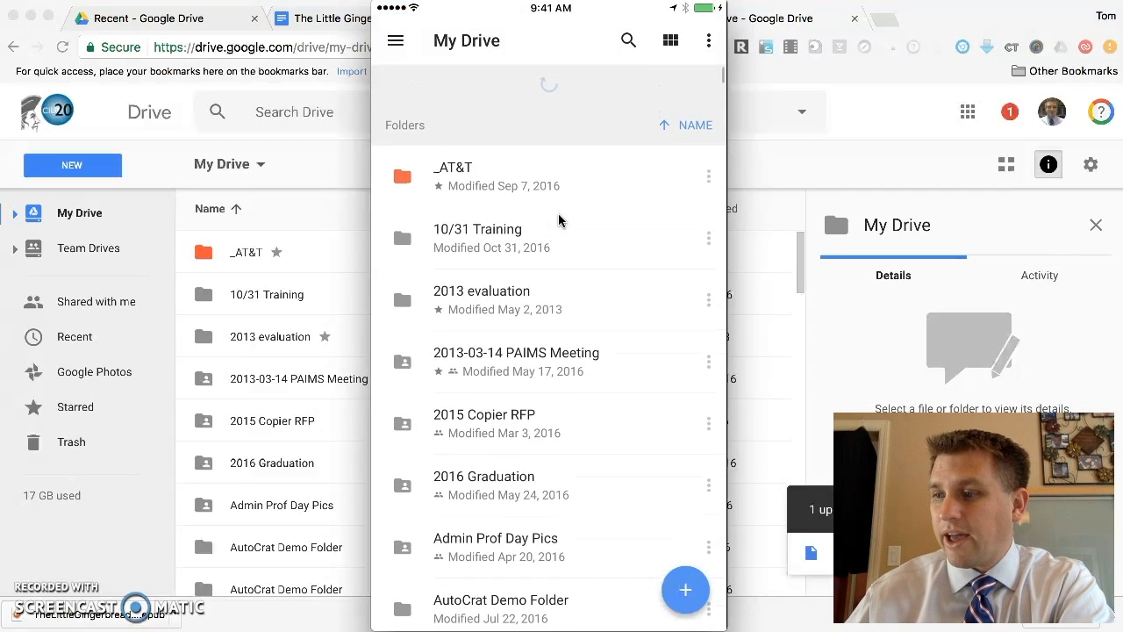
# - Refresh the iPhone Drive app and search its files for 'gingerbread'
pyautogui.scroll(3)
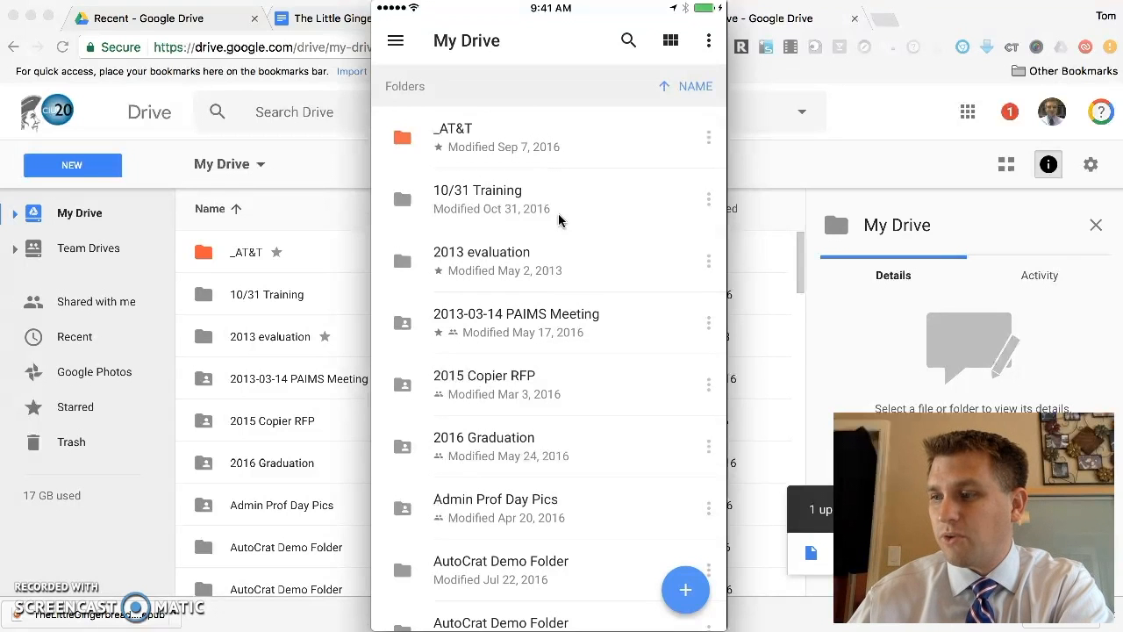
pyautogui.click(629, 40)
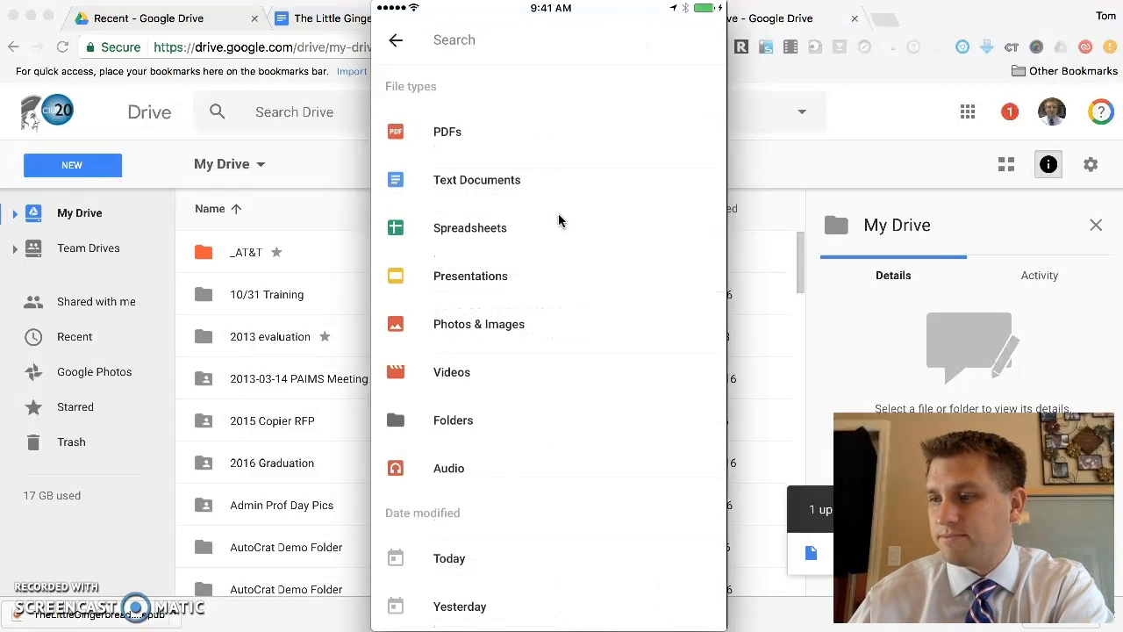
pyautogui.write('gingerbr')
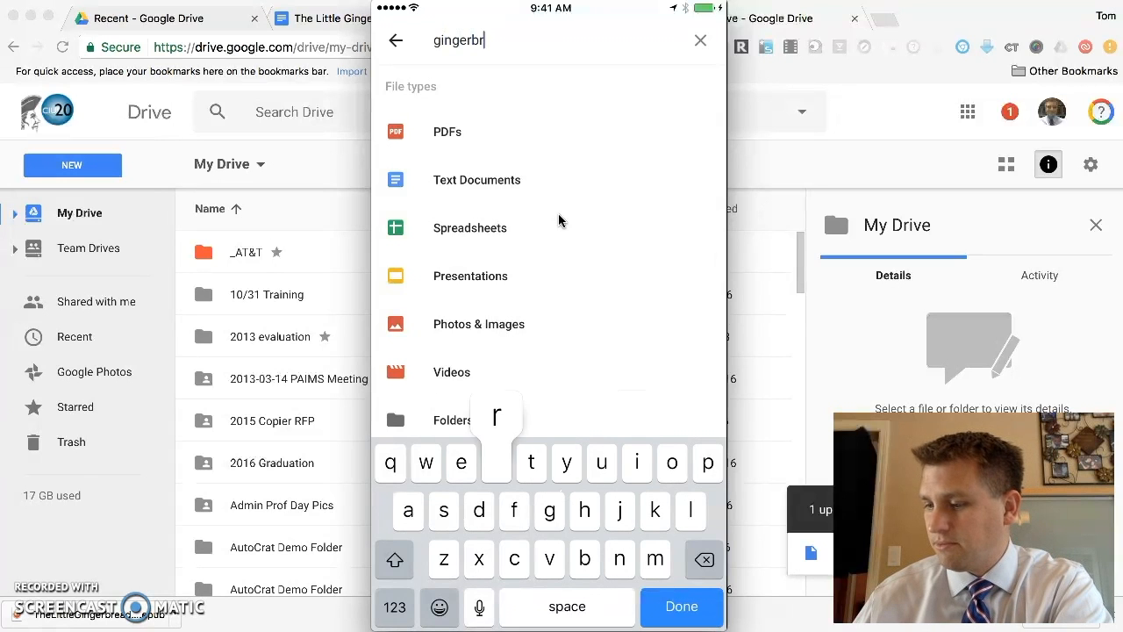
pyautogui.write('ead')
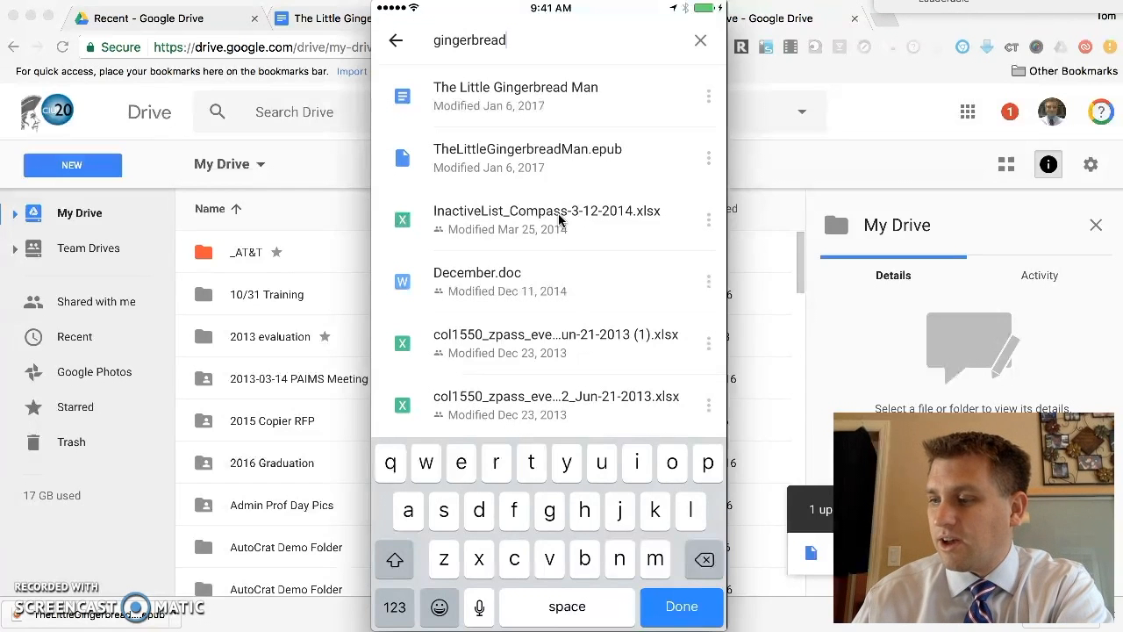
# - Open the EPUB result and send it to iBooks via Open In > Copy to iBooks
pyautogui.click(527, 158)
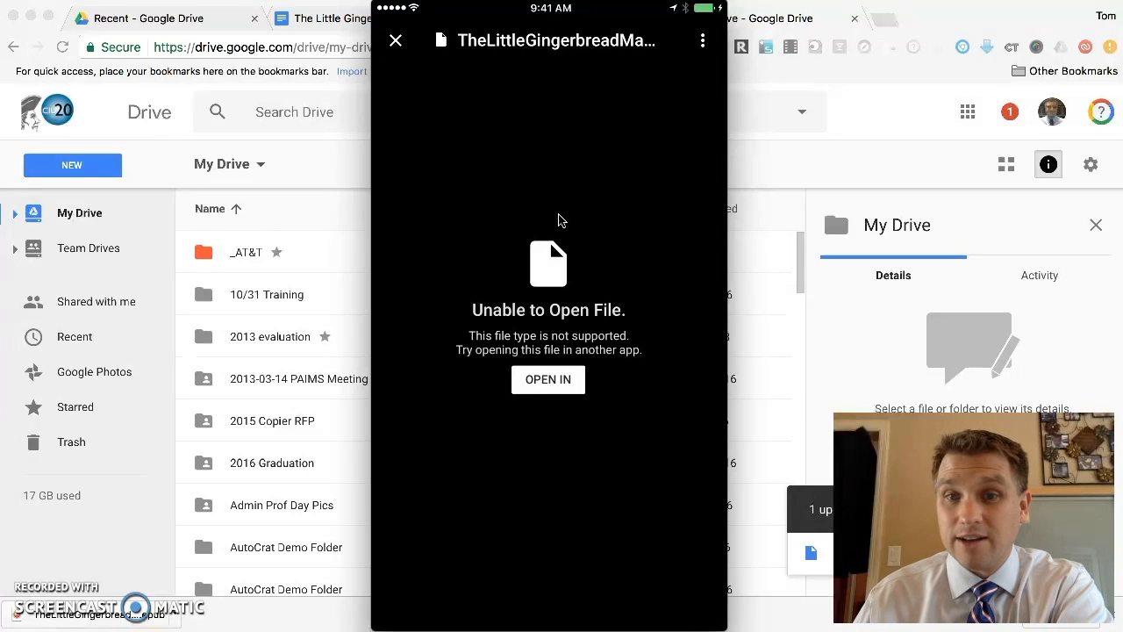
pyautogui.click(548, 379)
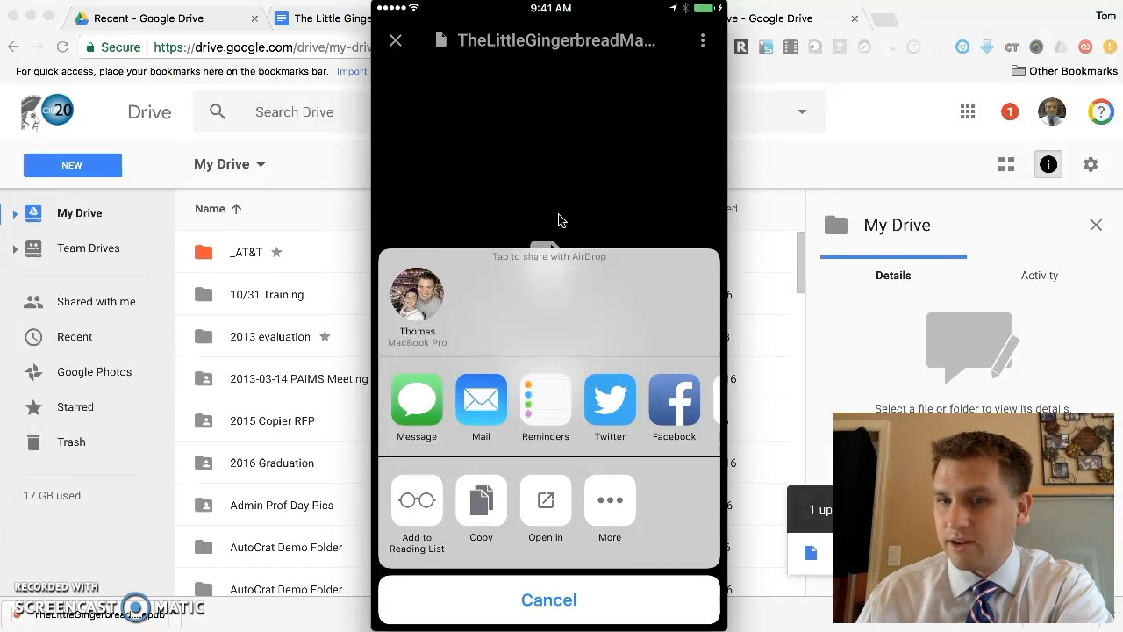
pyautogui.click(545, 509)
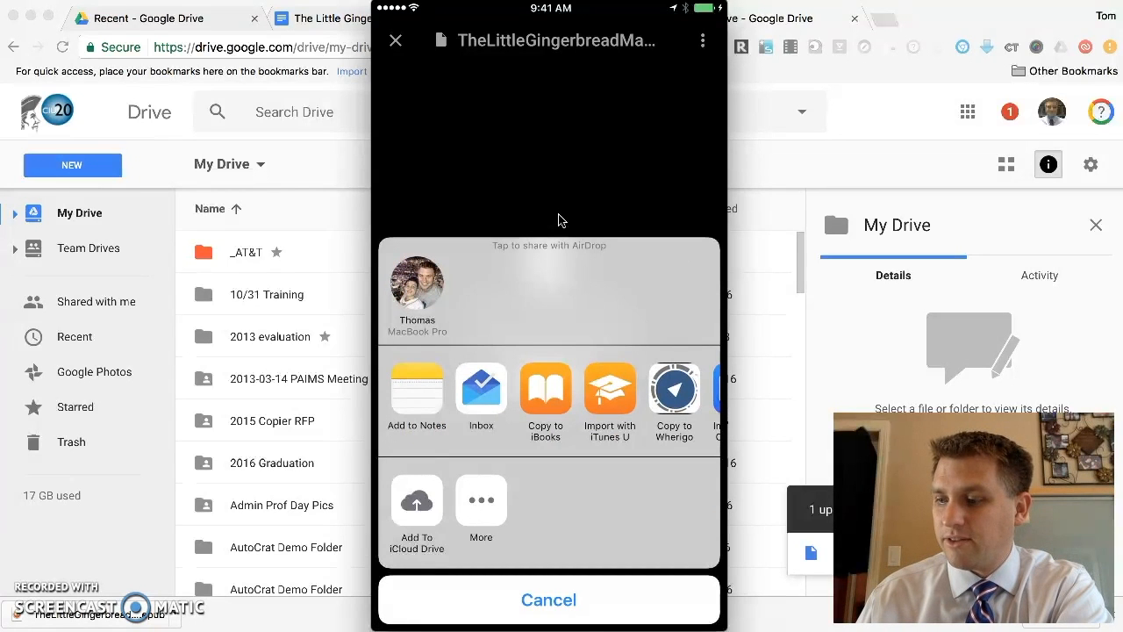
pyautogui.click(548, 600)
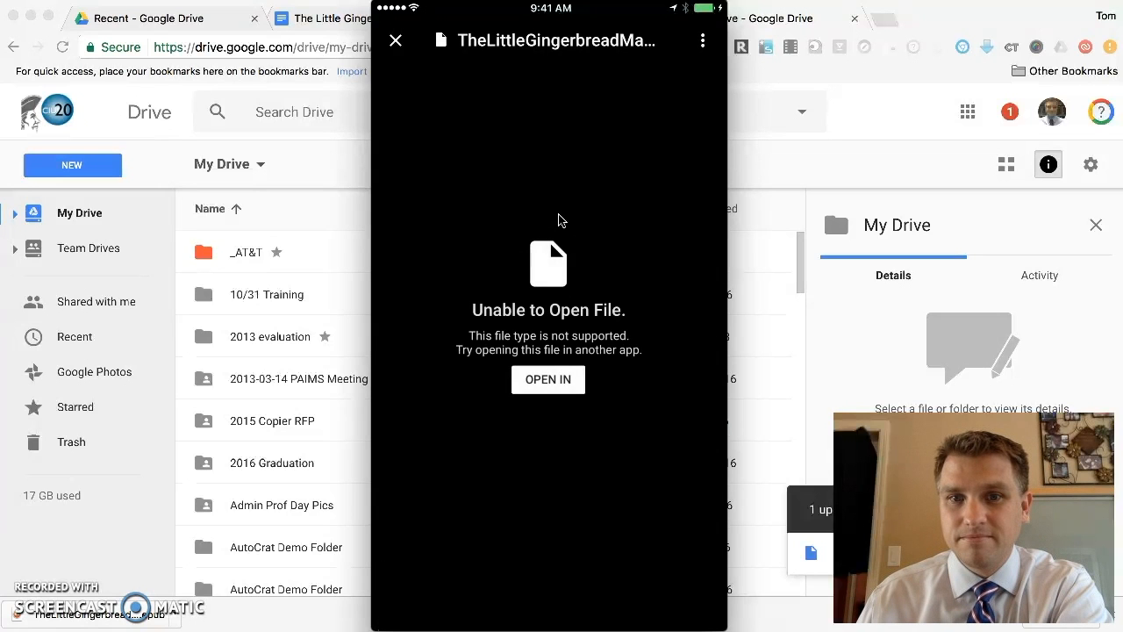
pyautogui.click(548, 379)
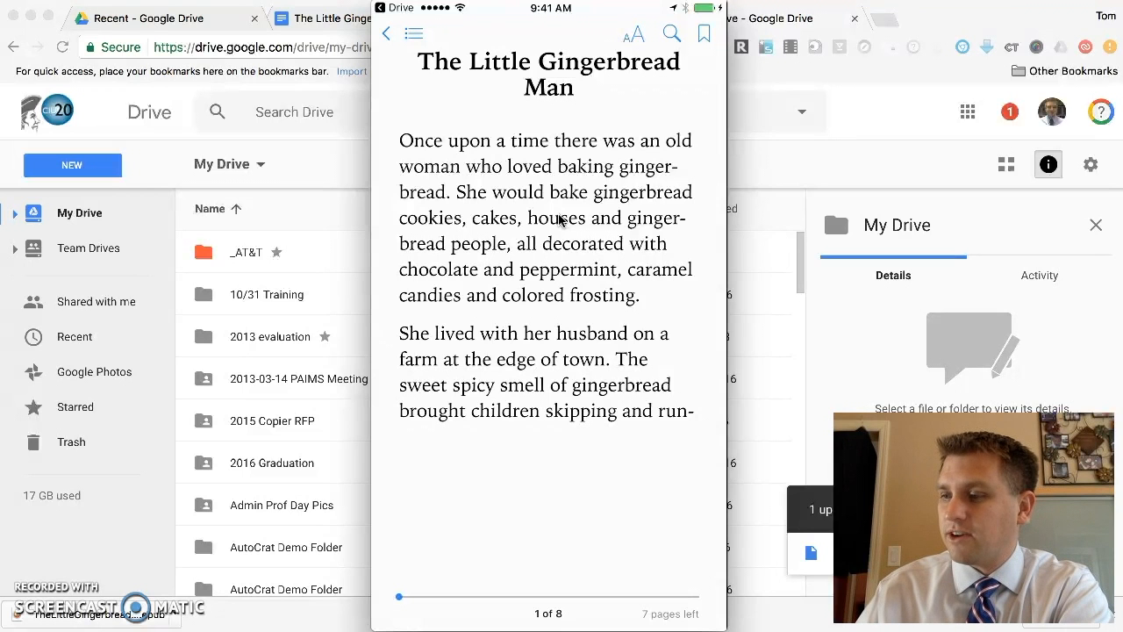
# - Return to the iBooks library and reopen The Little Gingerbread Man at page 1
pyautogui.click(391, 34)
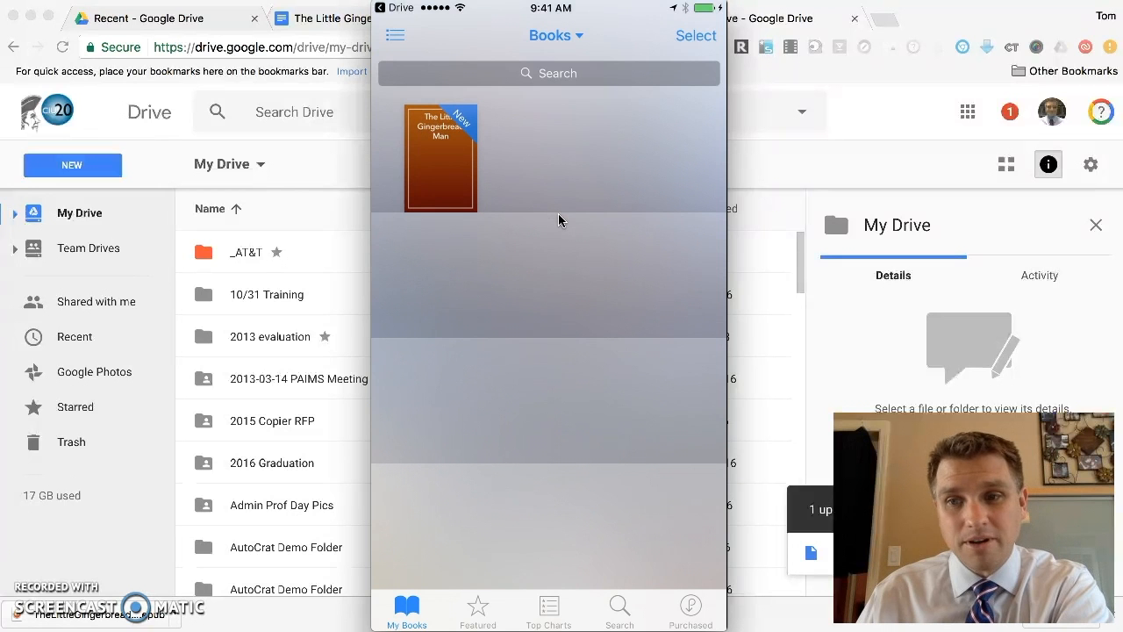
pyautogui.click(440, 158)
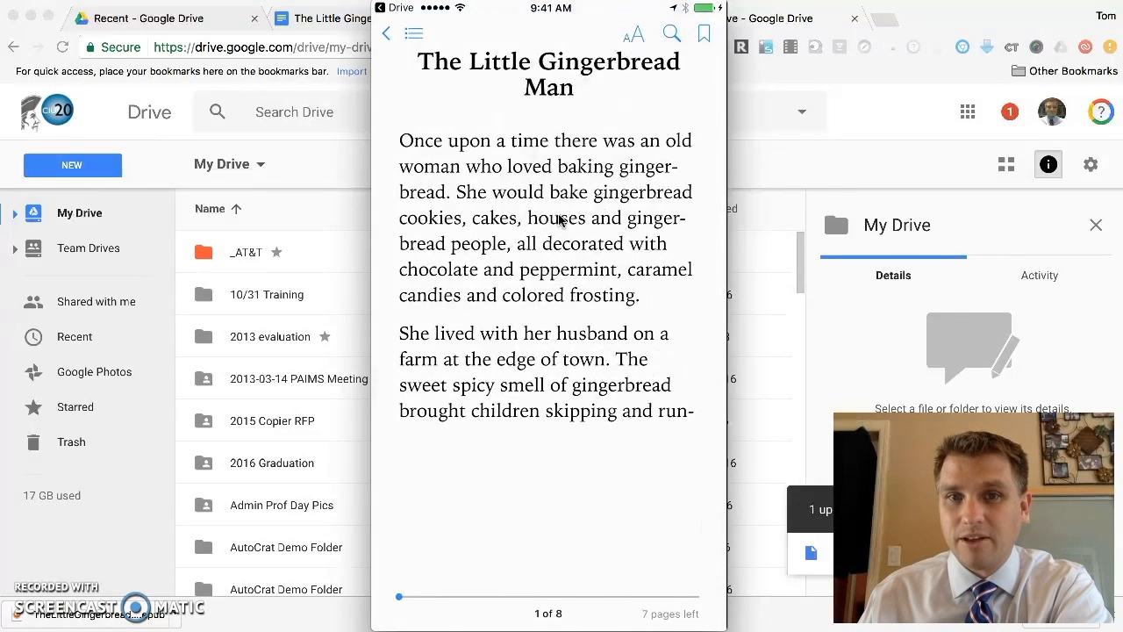
# - Open the AA text settings and enlarge the Gingerbread Man story's font size
pyautogui.click(634, 33)
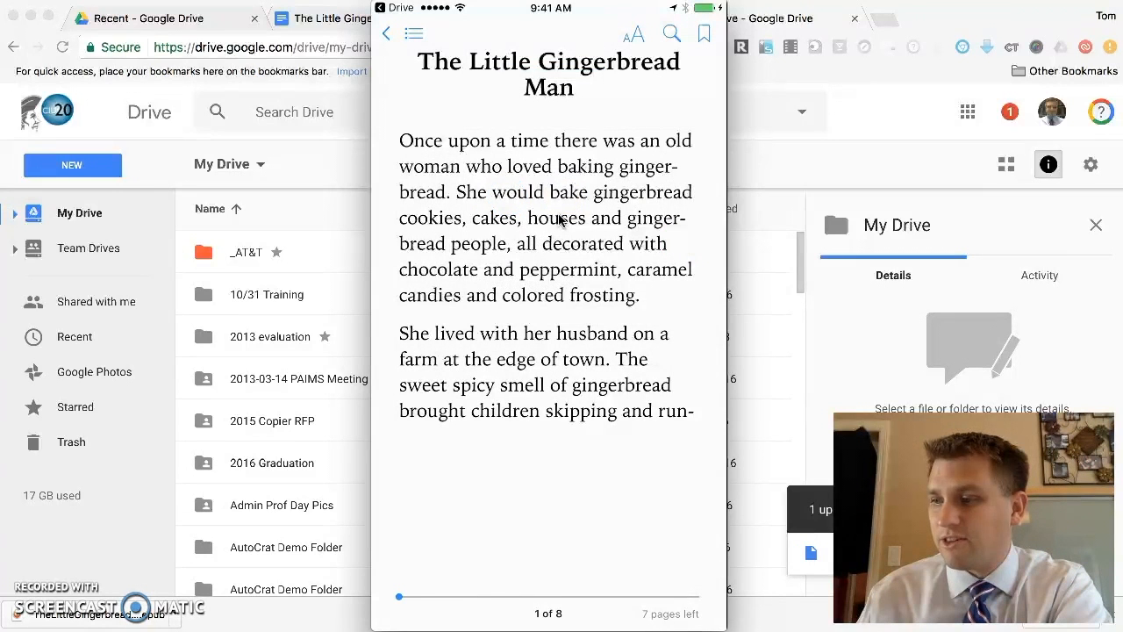
pyautogui.click(634, 33)
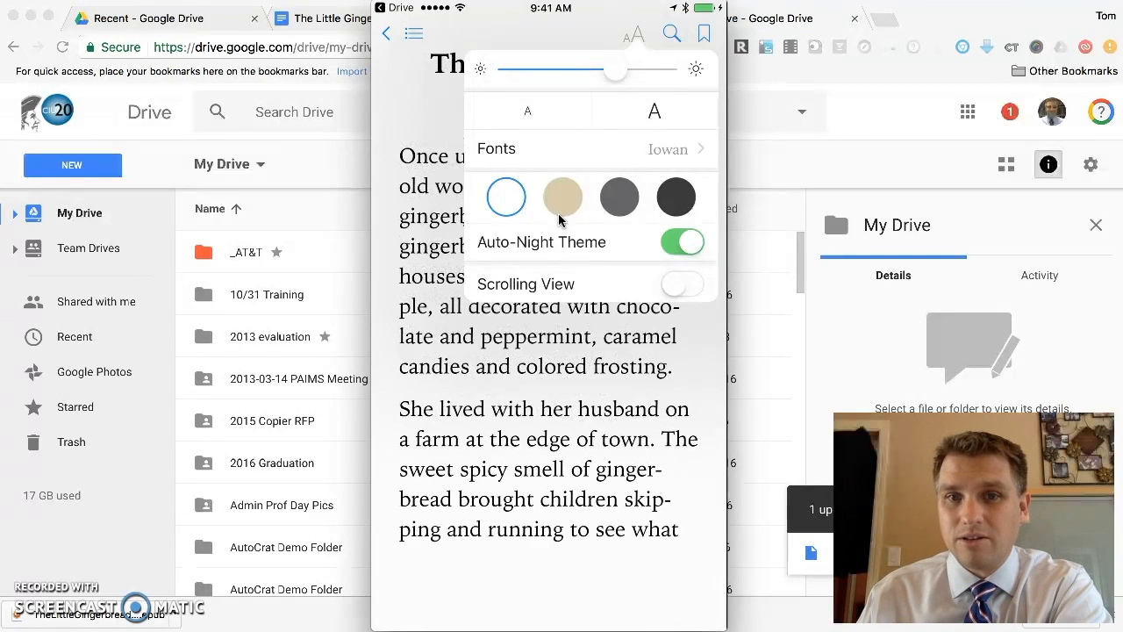
pyautogui.click(655, 111)
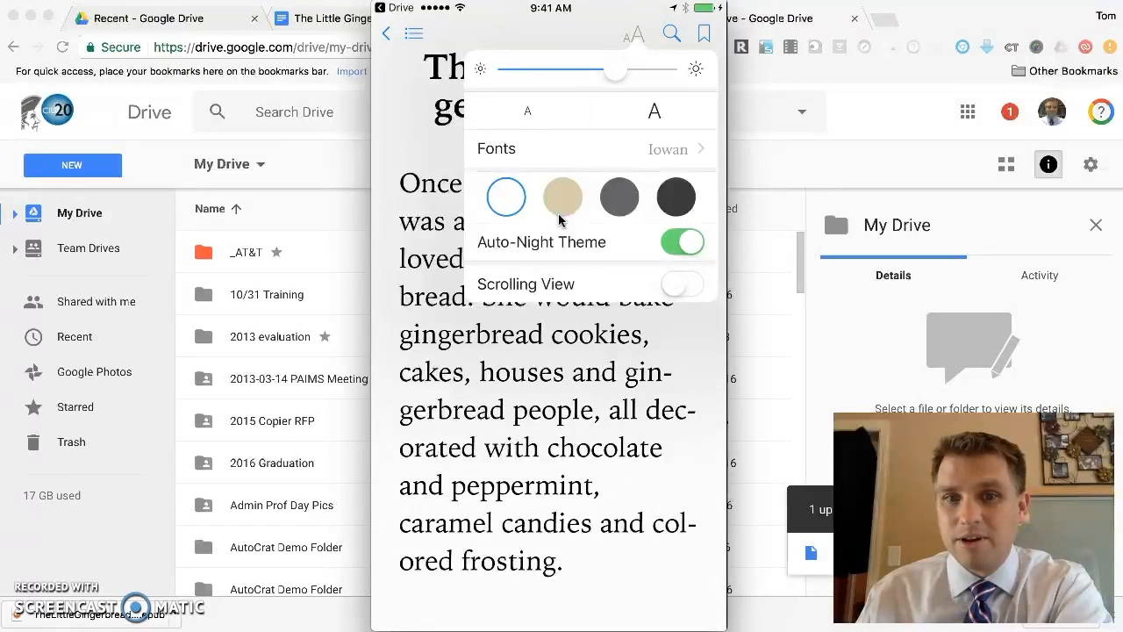